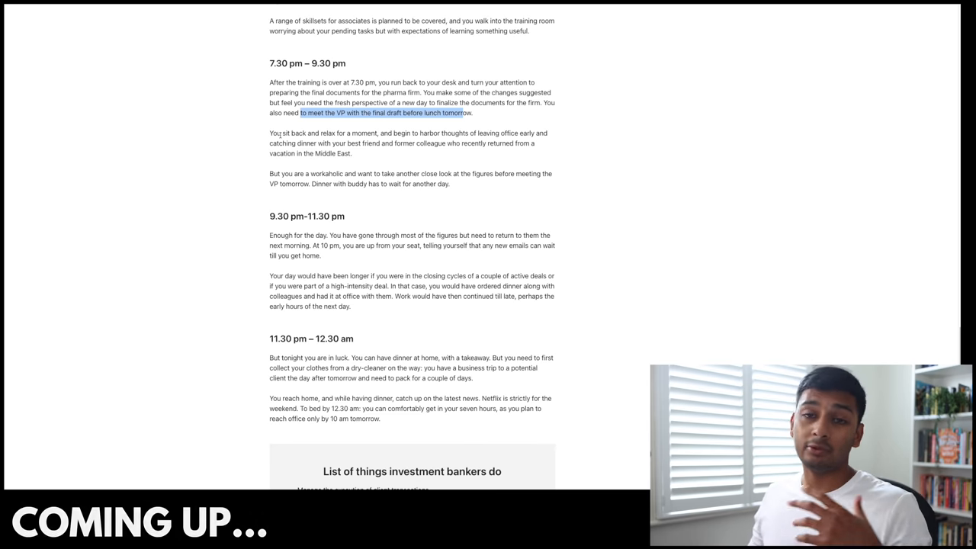
Scroll past the perks and top-skills boxes down to the 6 am – 8 am timeline.
scroll(up, 3)
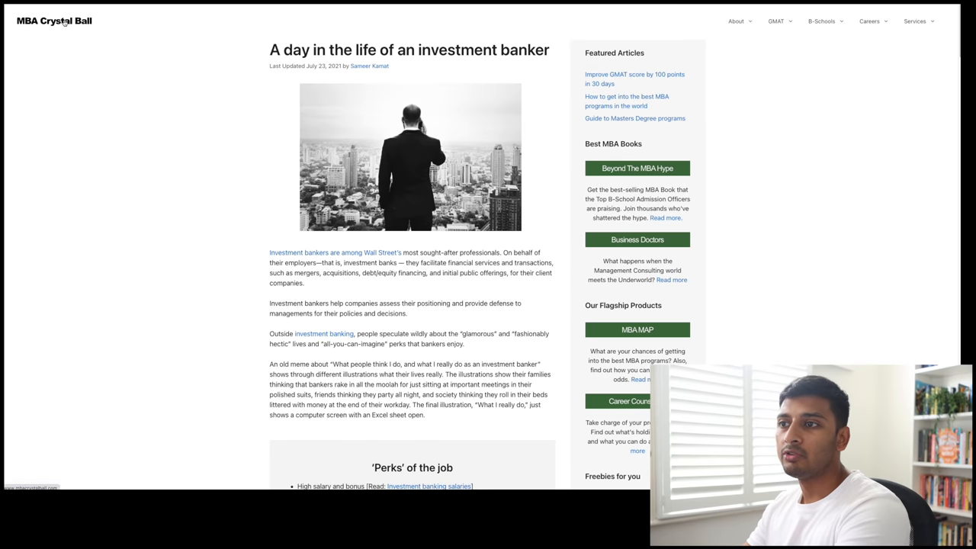
mouse_move(28, 43)
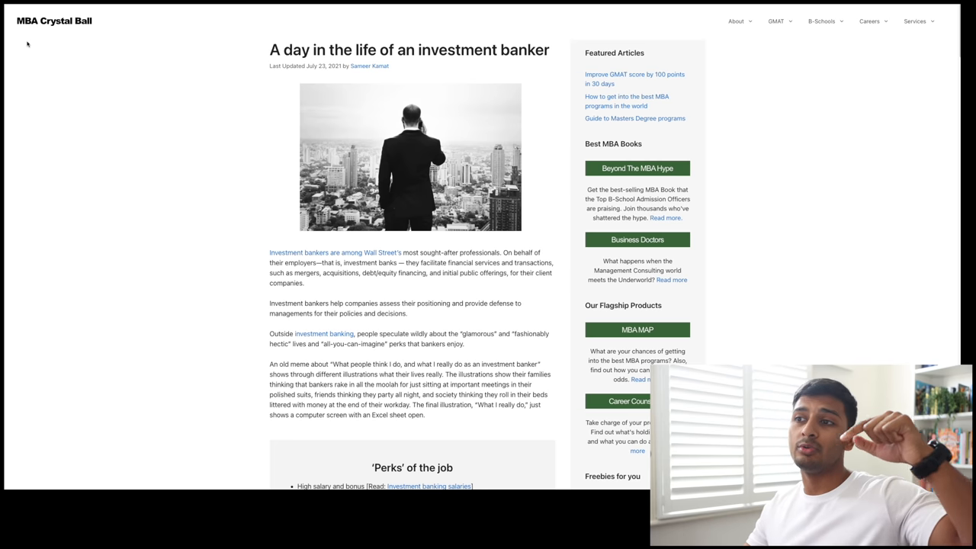
scroll(down, 3)
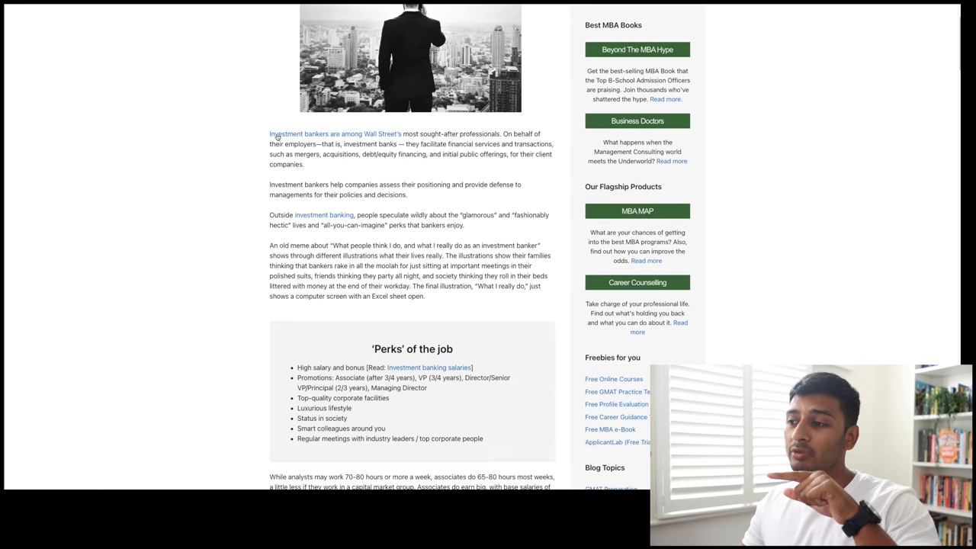
scroll(down, 3)
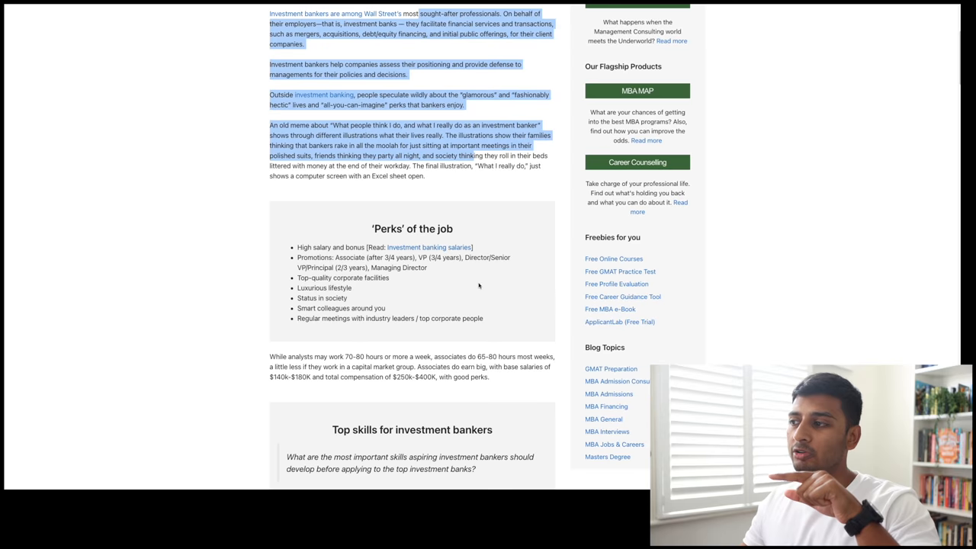
scroll(down, 3)
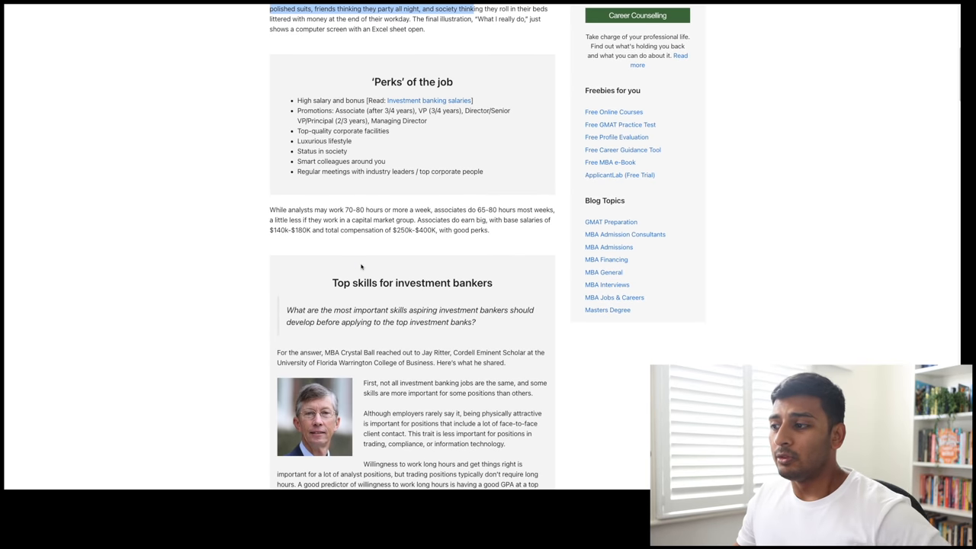
scroll(down, 3)
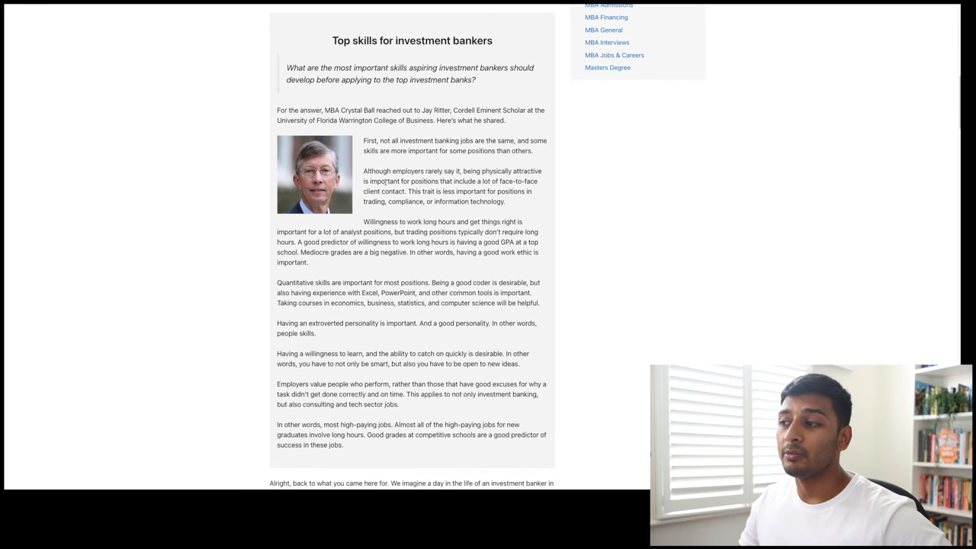
scroll(down, 3)
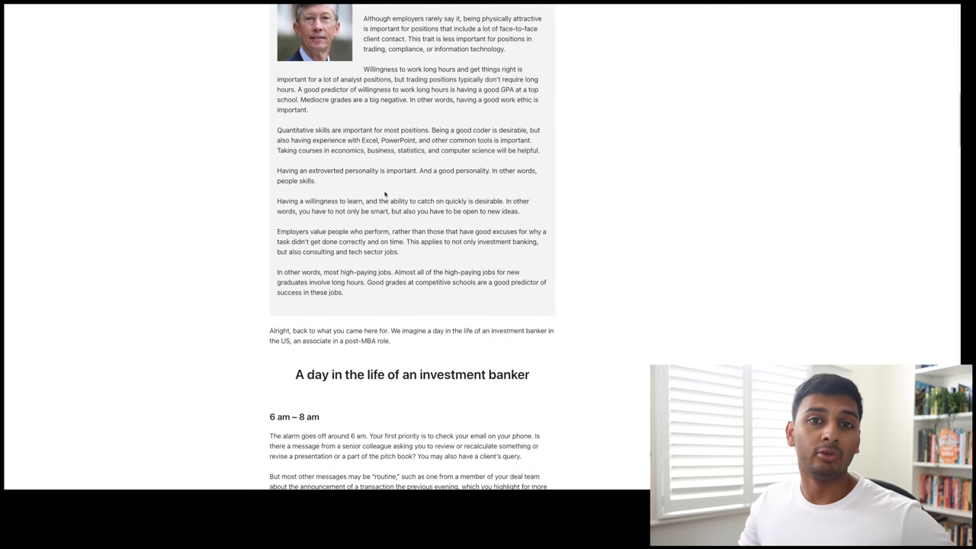
scroll(down, 3)
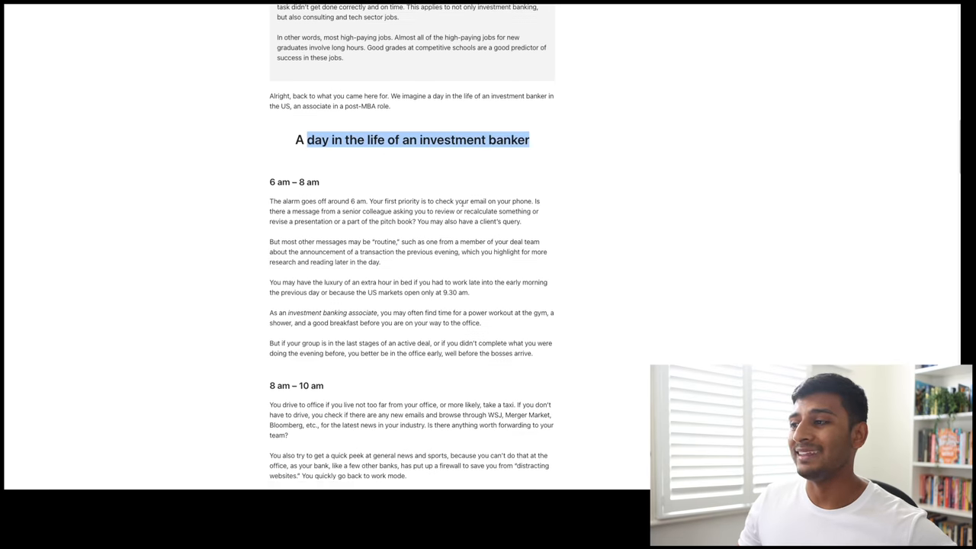
Highlight the 6 am wake-up, the pitch book revision request and the routine-messages example.
scroll(down, 3)
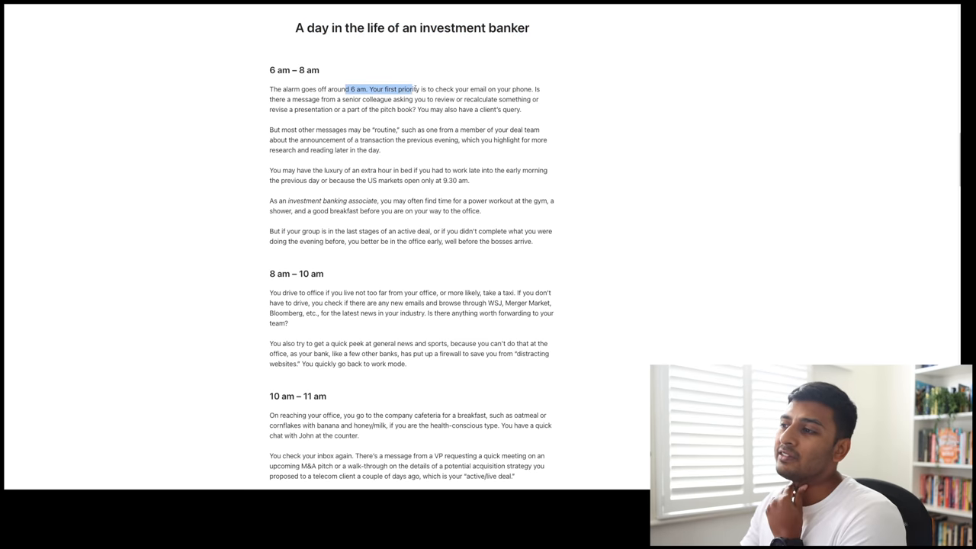
drag(410, 89, 494, 89)
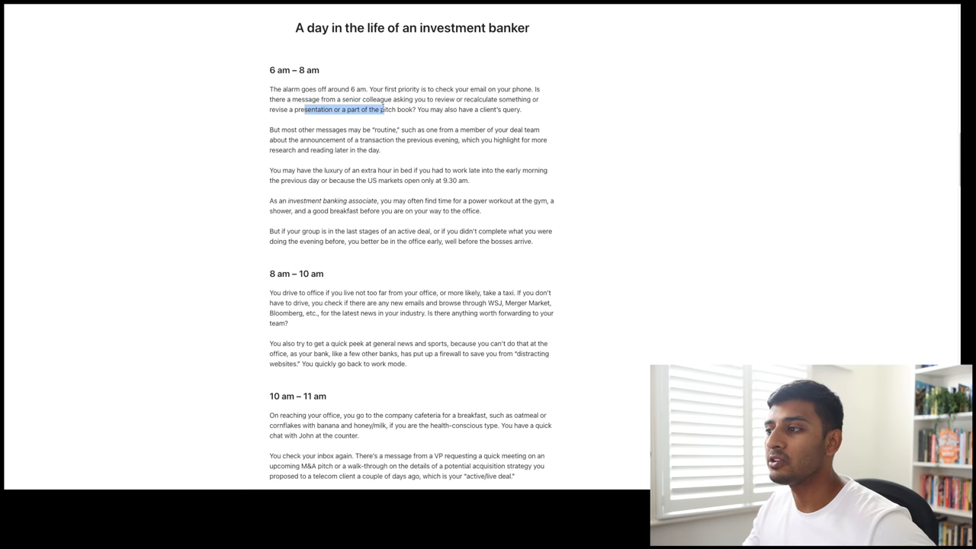
drag(385, 109, 501, 109)
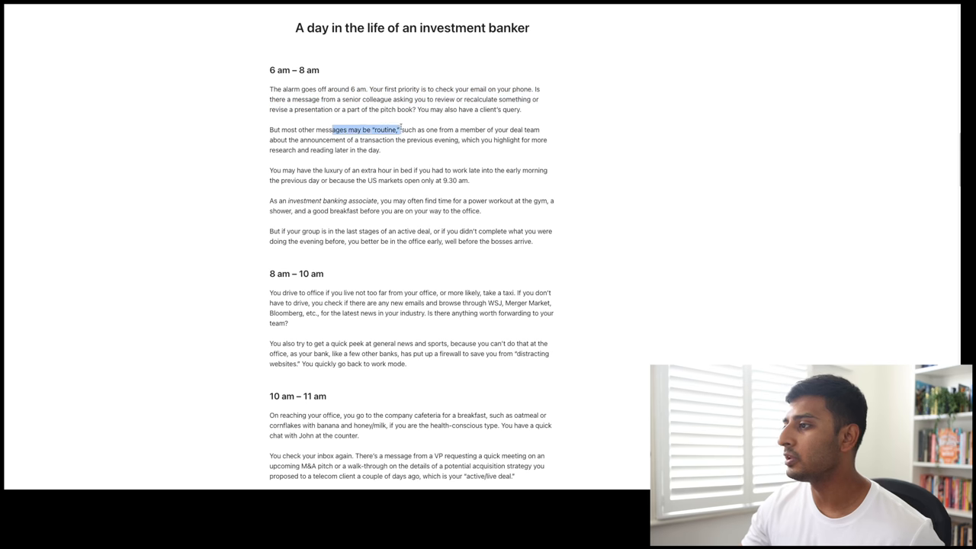
drag(400, 129, 495, 130)
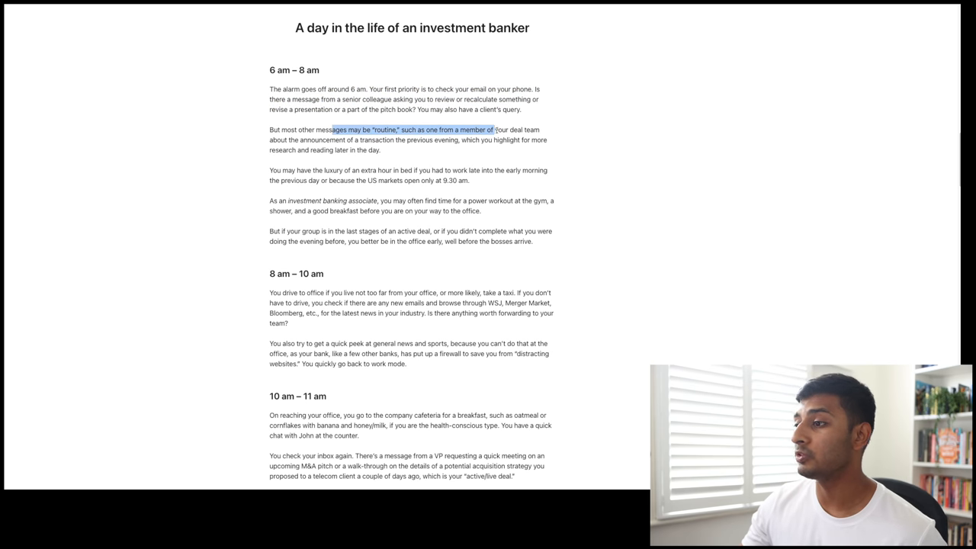
drag(494, 130, 520, 130)
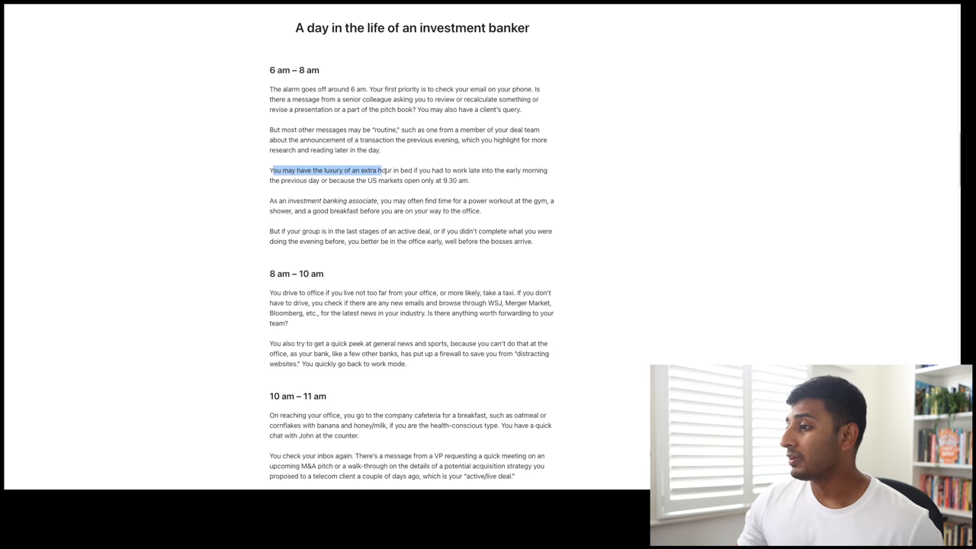
Highlight the extra hour in bed, '9.30 am', and arriving early during an active deal.
drag(383, 170, 479, 170)
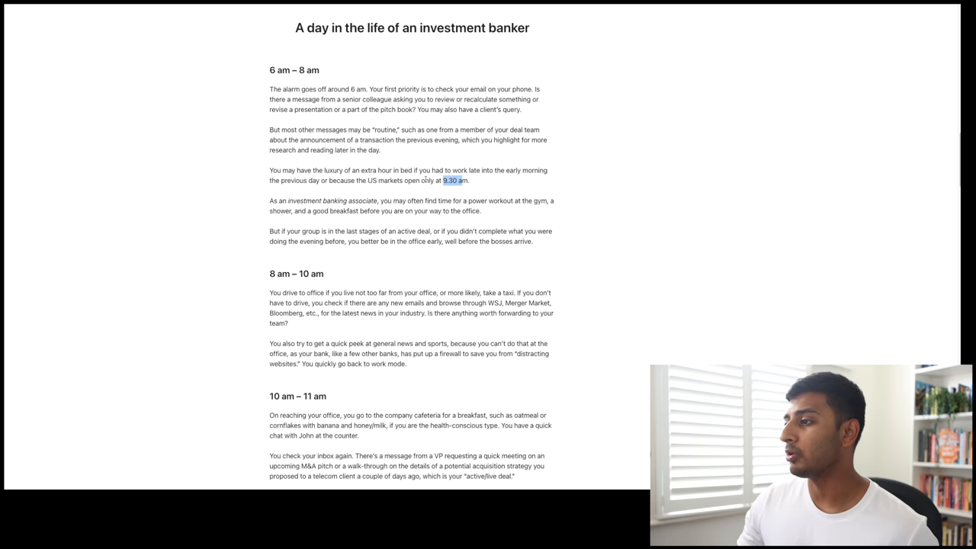
drag(469, 180, 405, 180)
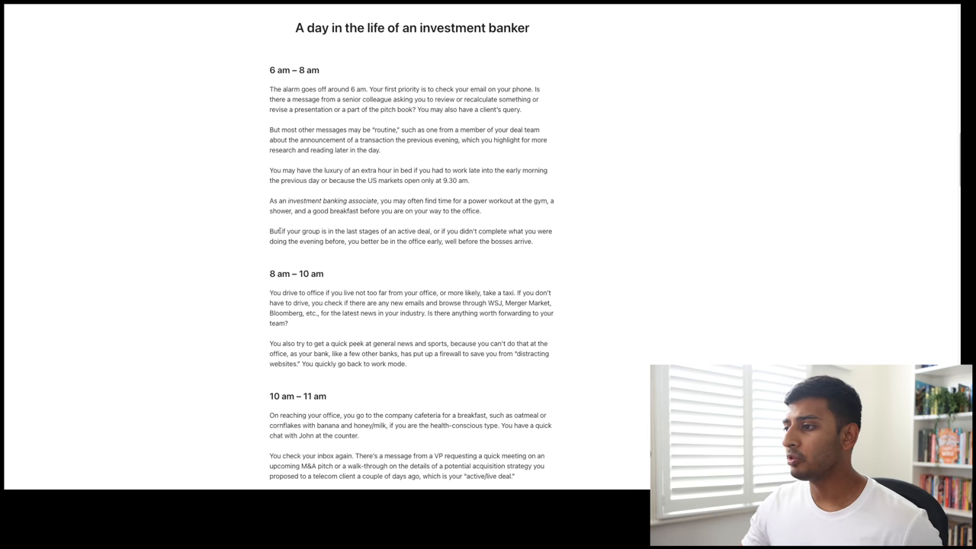
drag(280, 231, 417, 231)
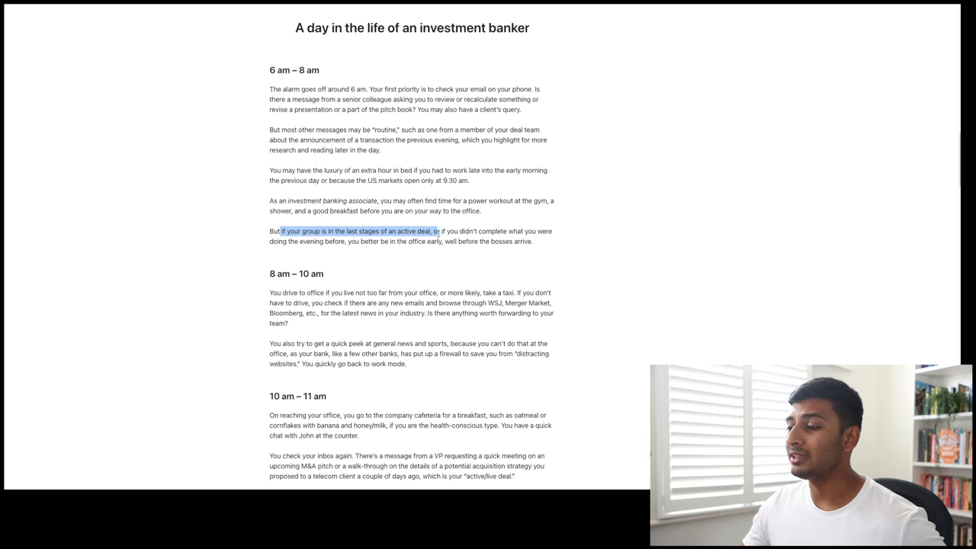
drag(438, 231, 445, 241)
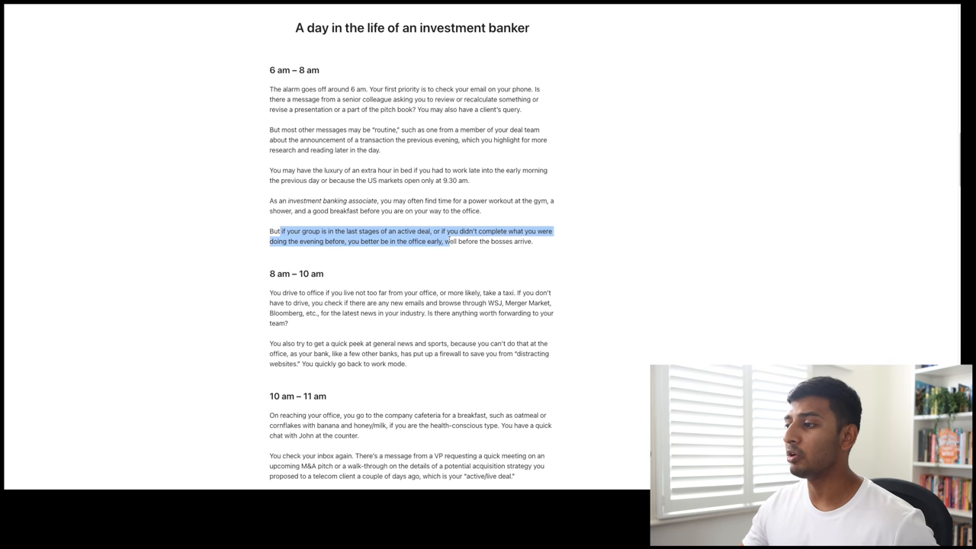
Highlight the 8 am – 10 am lines on industry news, sports and the bank's firewall, then deselect.
scroll(down, 3)
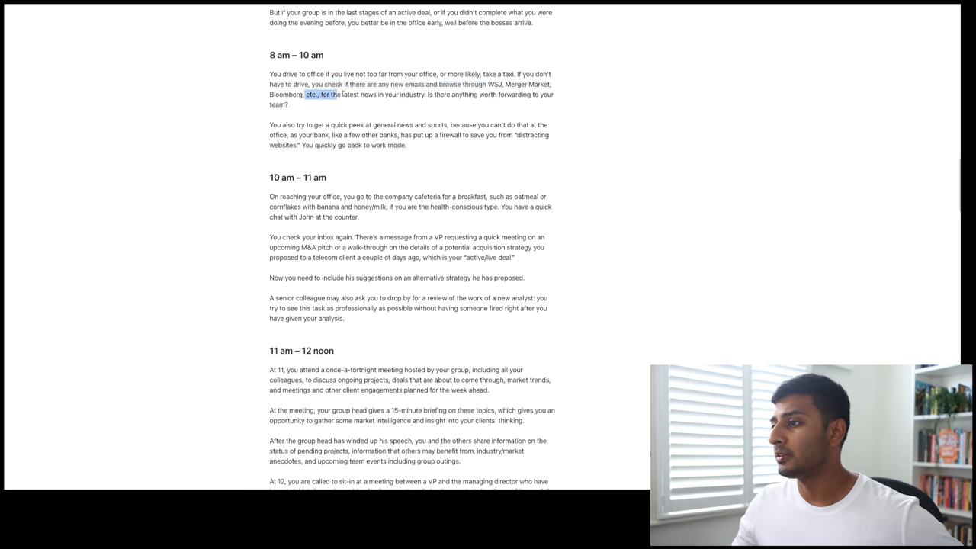
drag(342, 94, 427, 94)
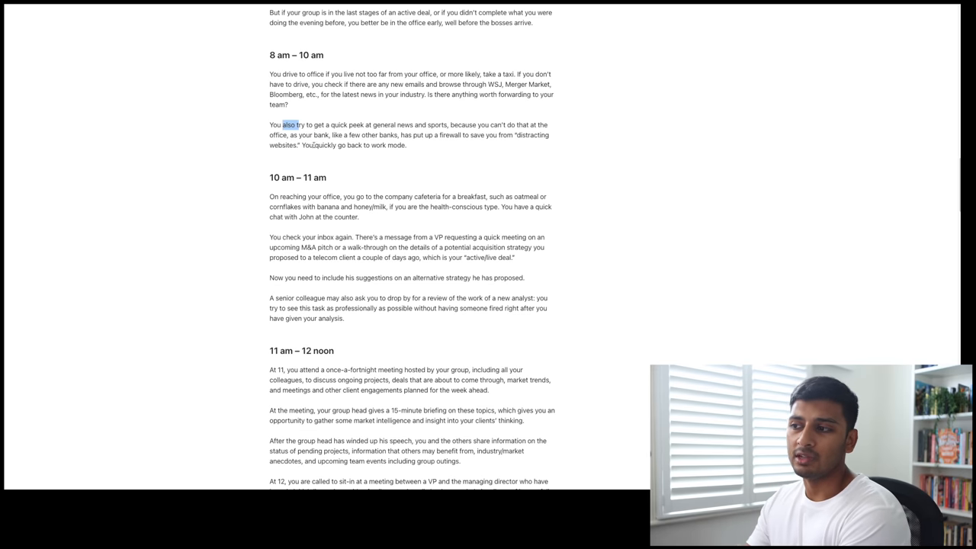
drag(301, 125, 329, 125)
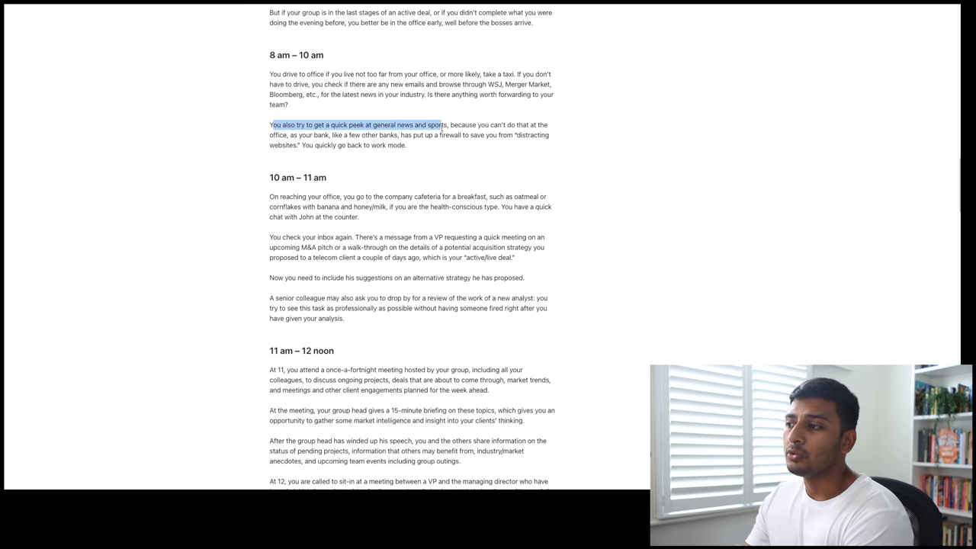
drag(445, 124, 498, 135)
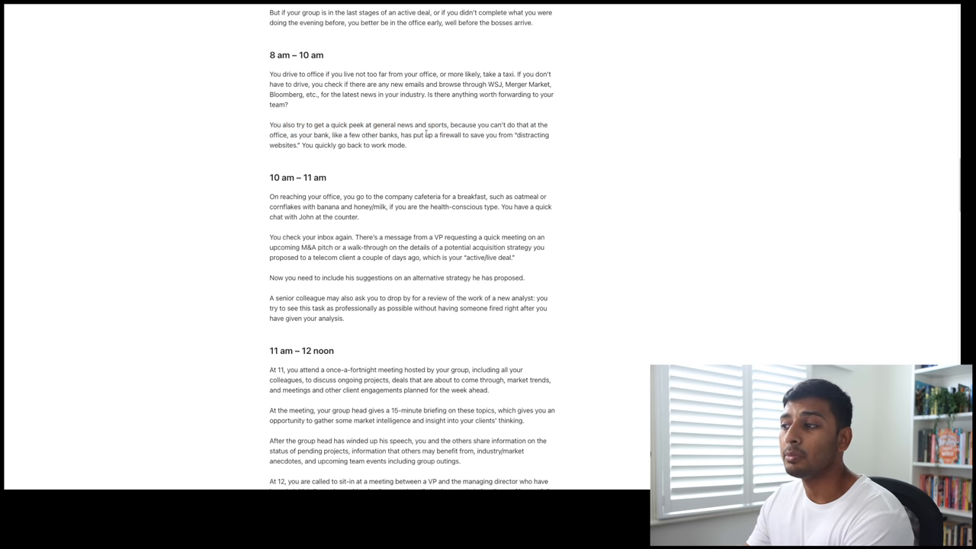
drag(425, 134, 491, 135)
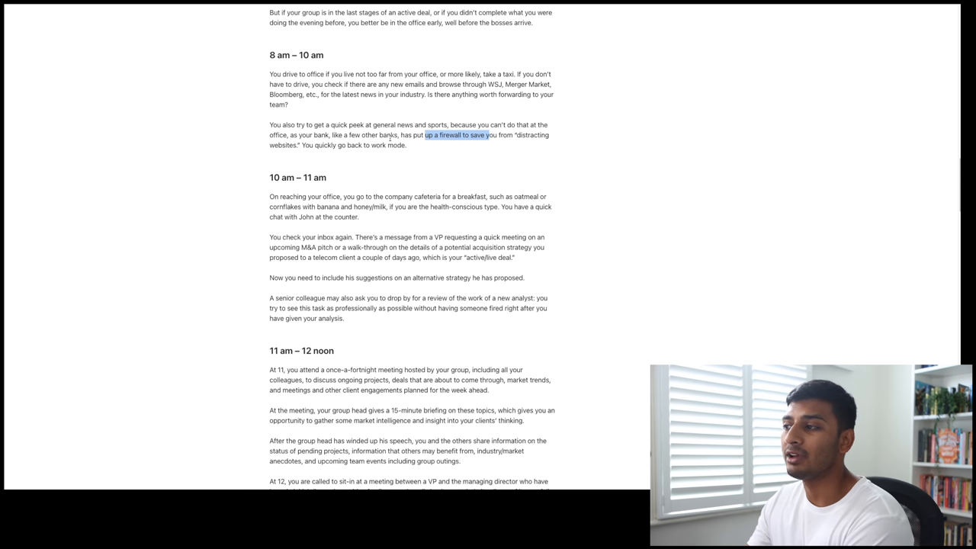
click(388, 144)
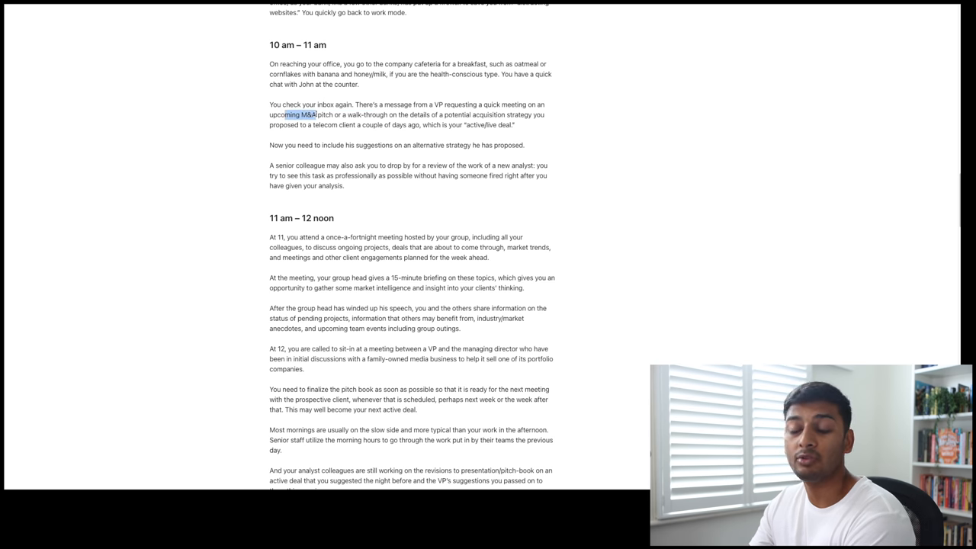
Highlight the upcoming M&A pitch and the request to review a new analyst's work.
drag(316, 114, 412, 114)
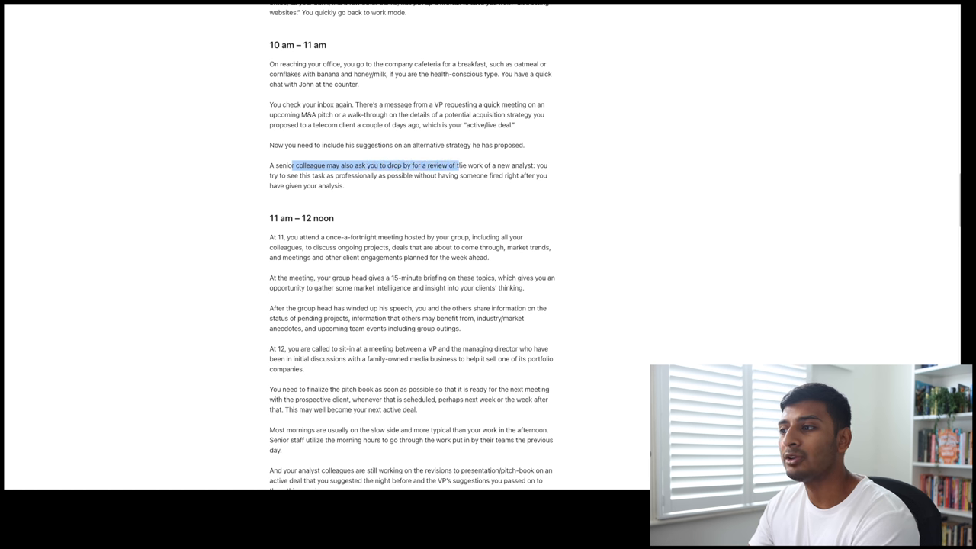
drag(458, 166, 511, 166)
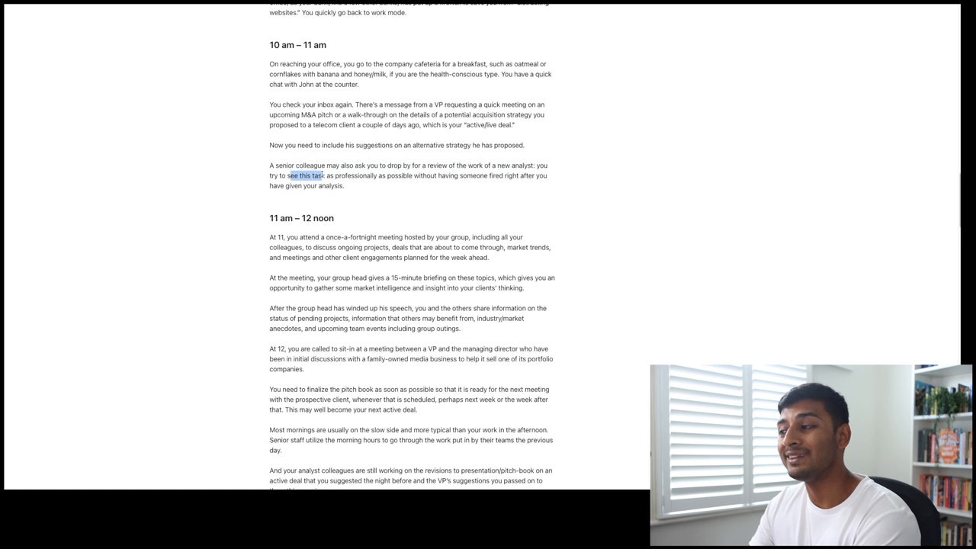
drag(289, 175, 392, 175)
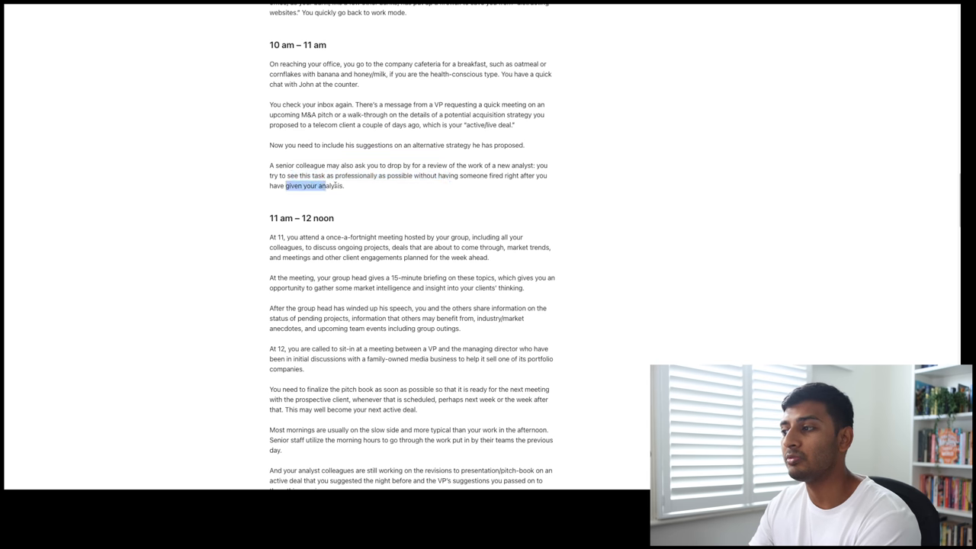
scroll(down, 3)
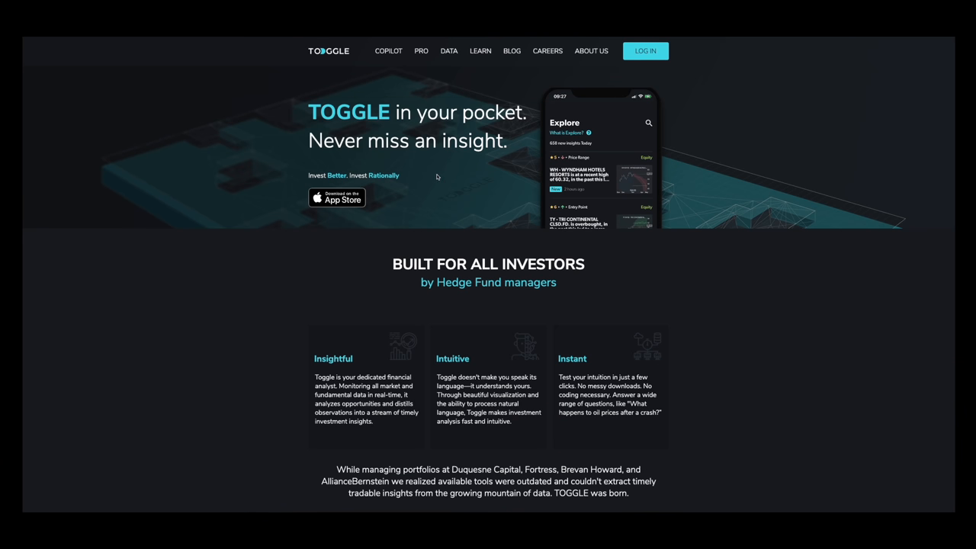
mouse_move(479, 186)
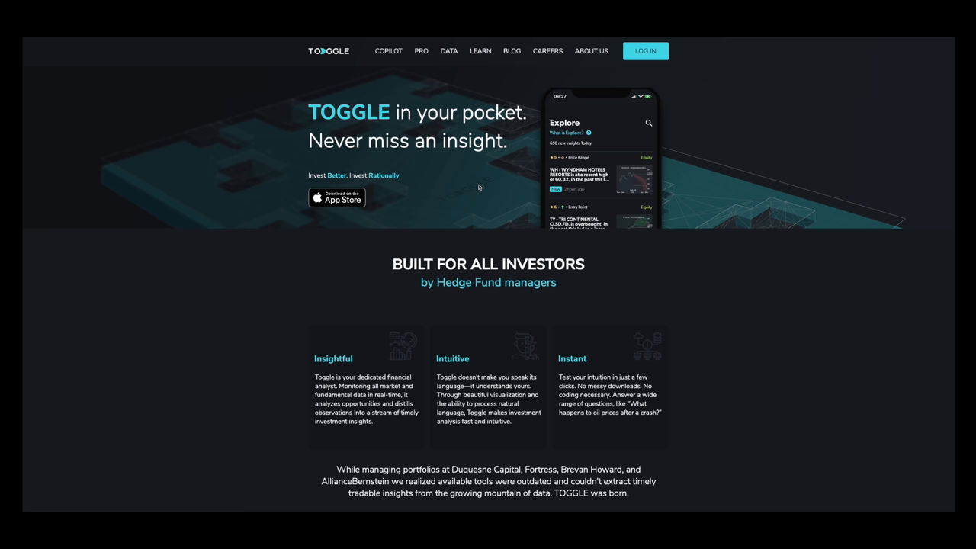
Scroll the TOGGLE feed and filter it to popular insights.
scroll(down, 3)
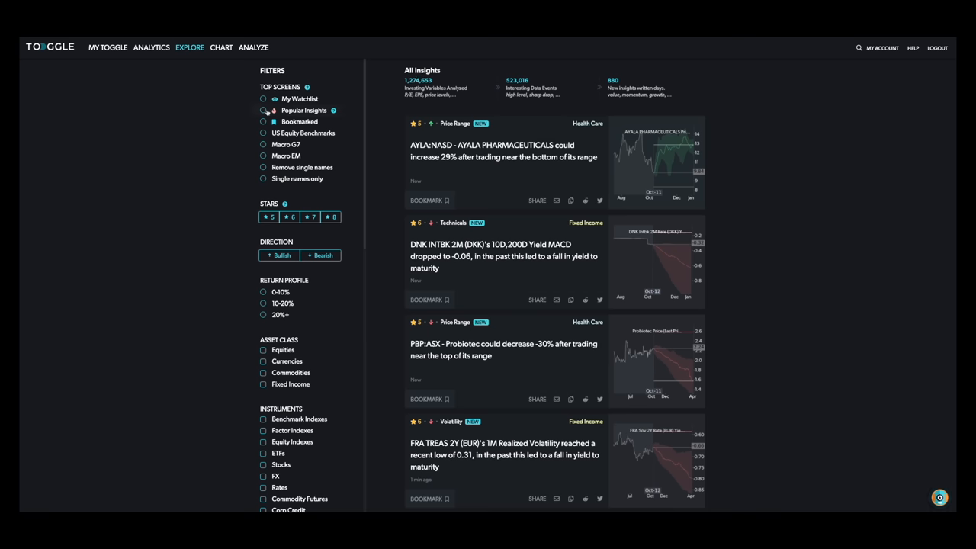
click(265, 112)
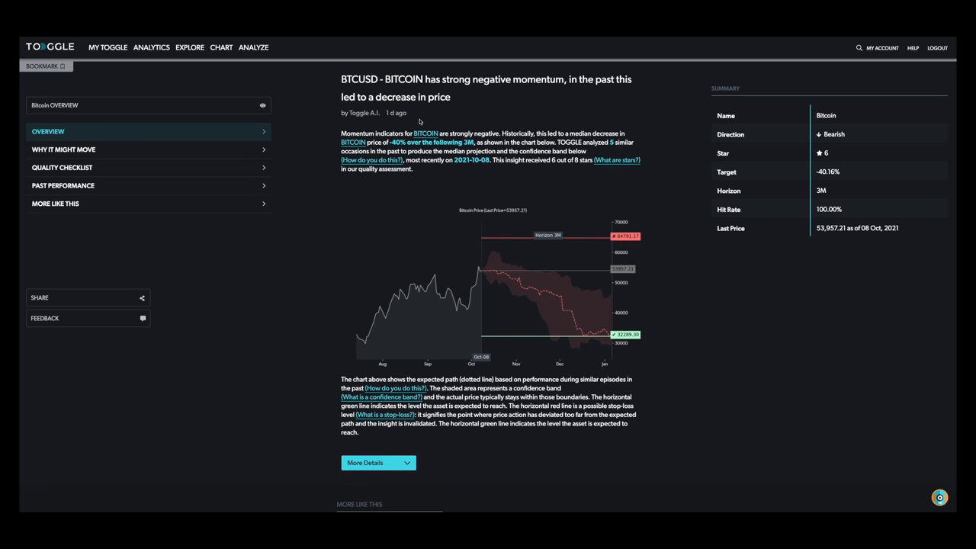
Jump to the Bitcoin insight's 'Why it might move' section and scroll to its drivers table.
click(64, 150)
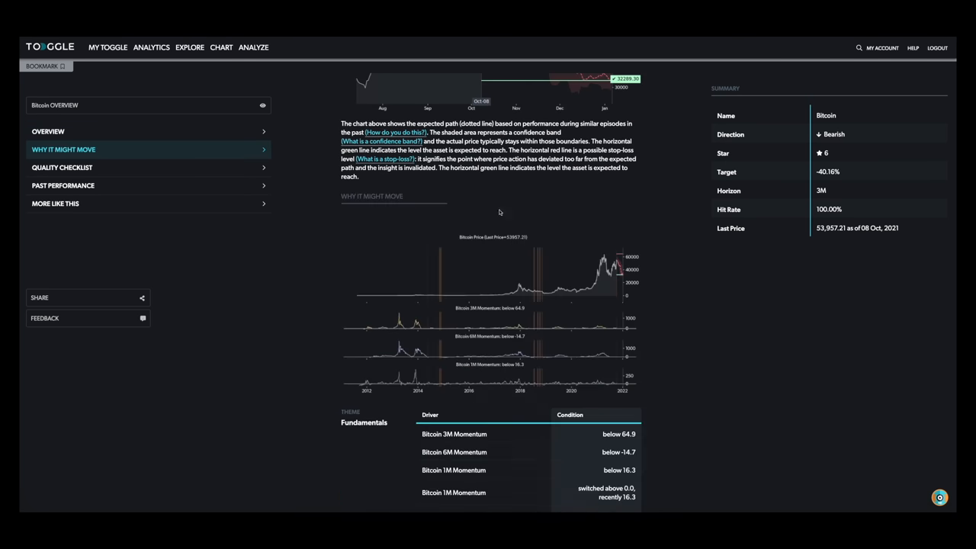
scroll(down, 3)
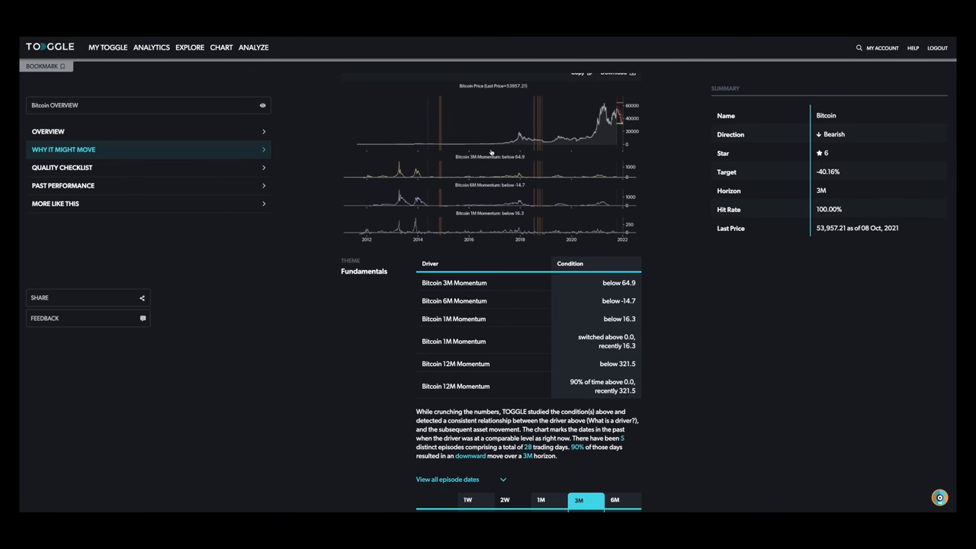
mouse_move(479, 182)
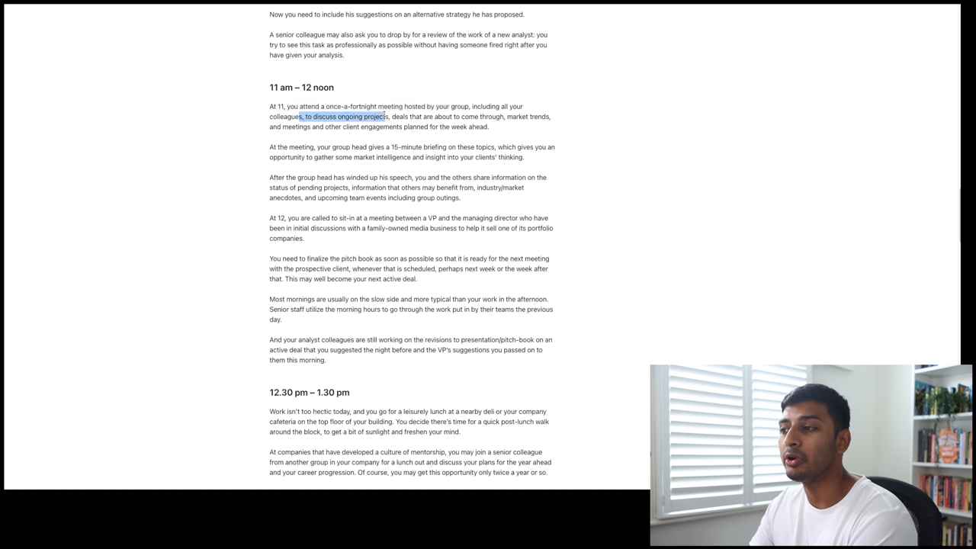
Highlight 'to discuss ongoing projects', the group head's 15-minute briefing, and a 12 o'clock line.
drag(386, 117, 473, 117)
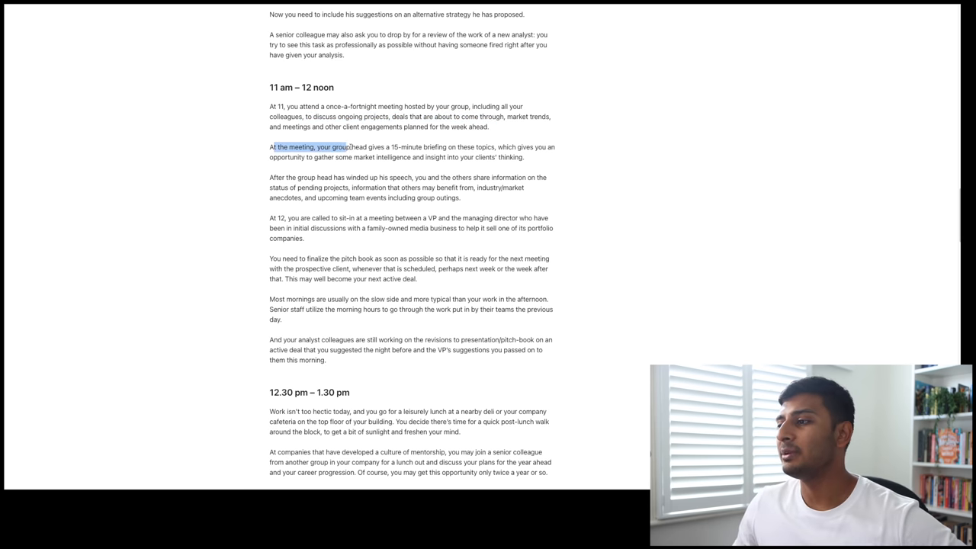
drag(349, 147, 450, 147)
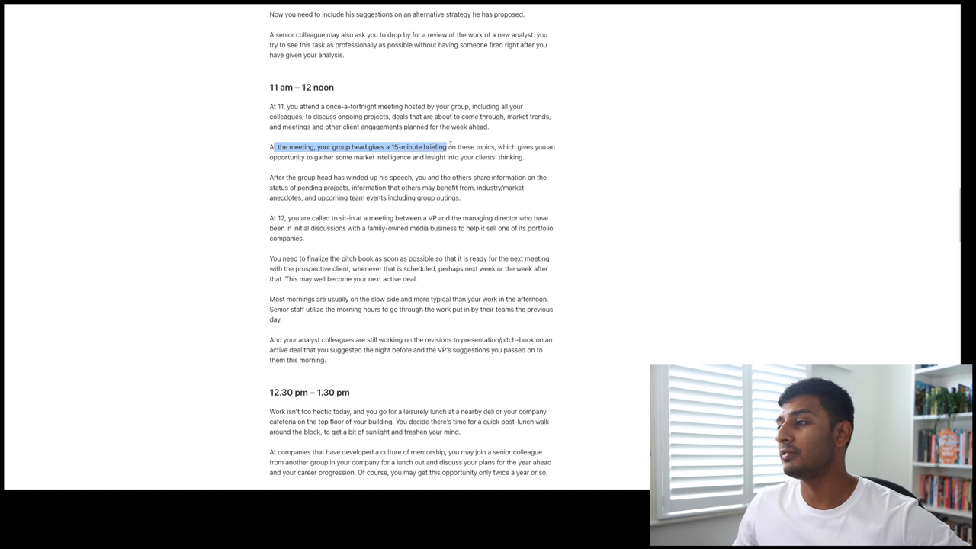
drag(450, 147, 493, 147)
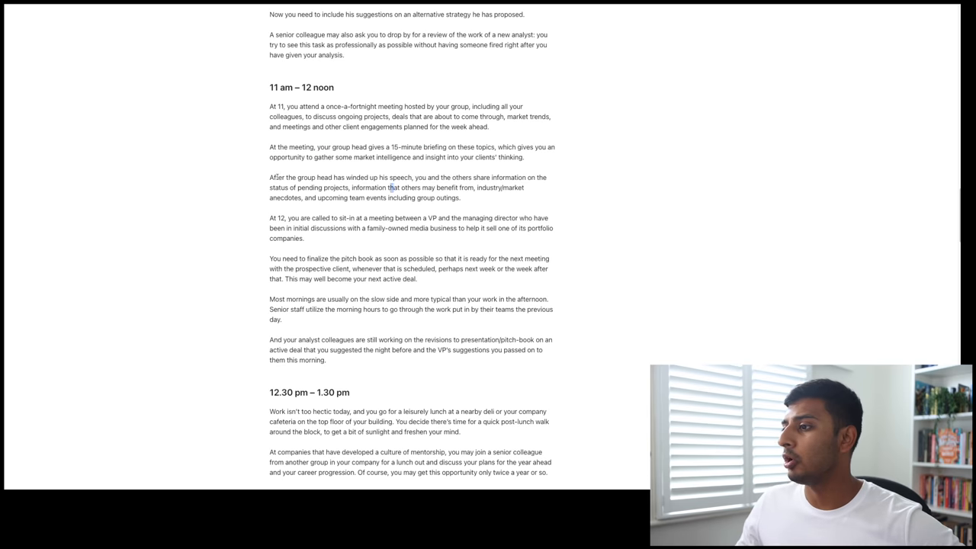
drag(269, 177, 407, 177)
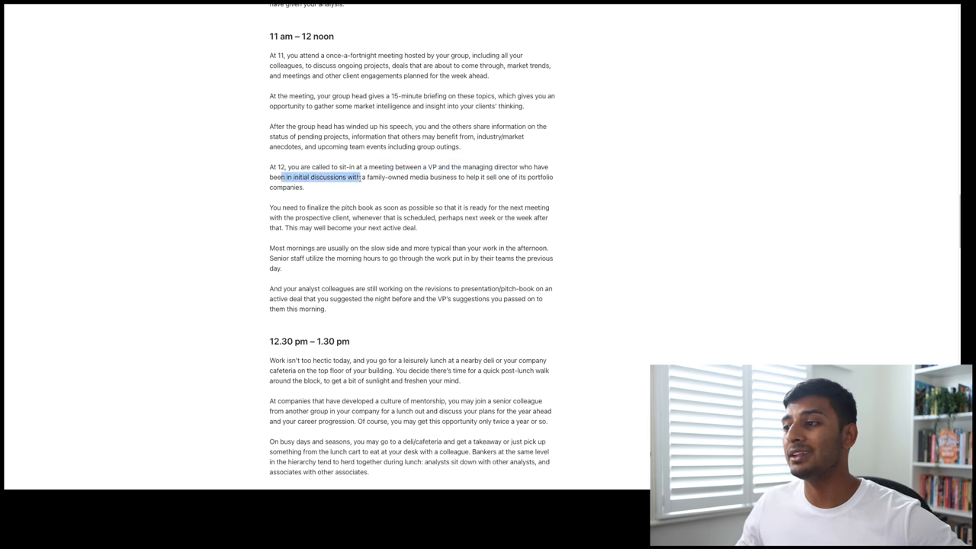
Highlight 'in initial discussions with', the finalize-the-pitch-book line and 'This may well become'.
drag(358, 177, 459, 177)
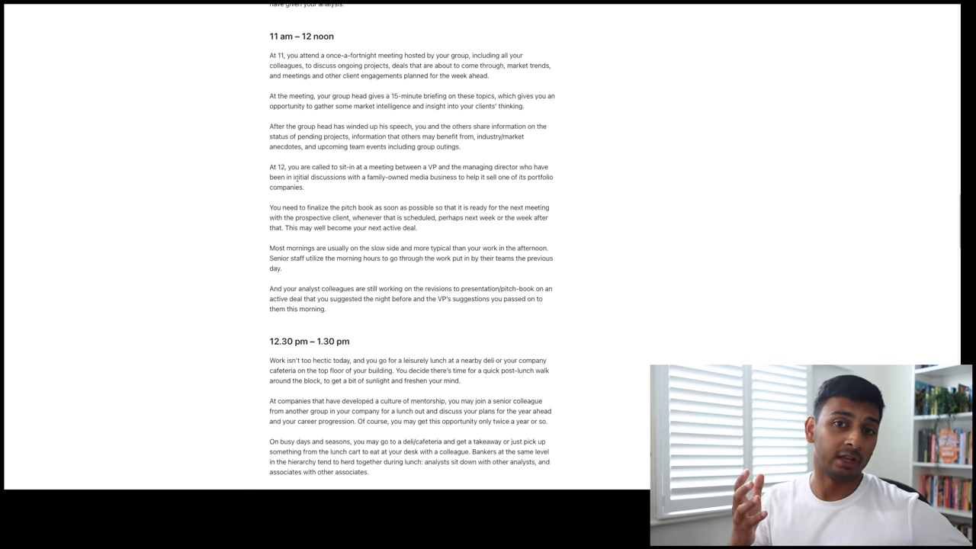
double_click(276, 207)
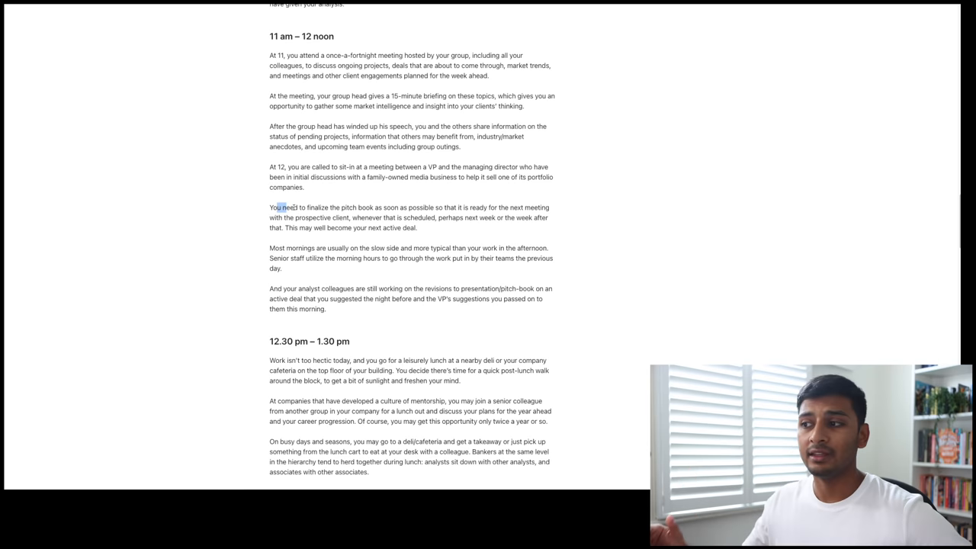
drag(276, 208, 458, 207)
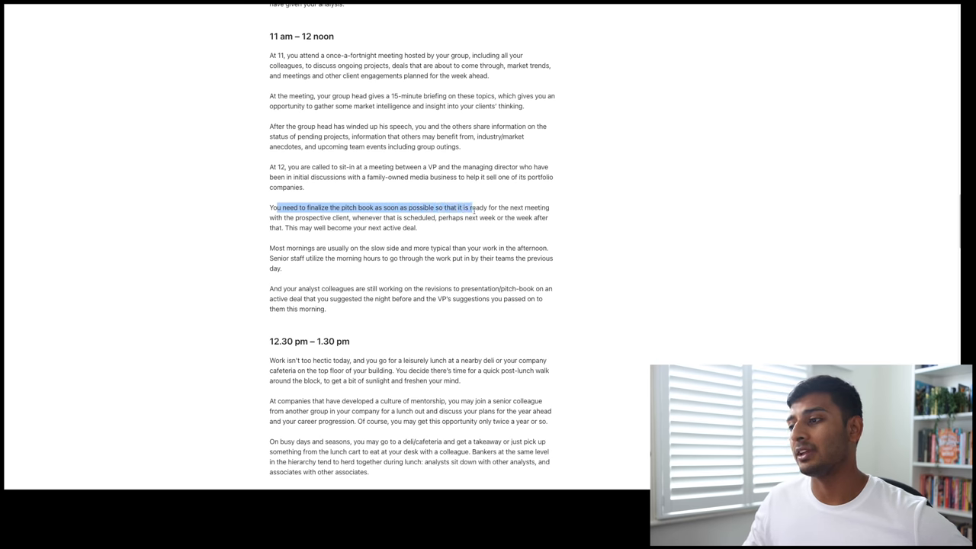
drag(469, 207, 499, 217)
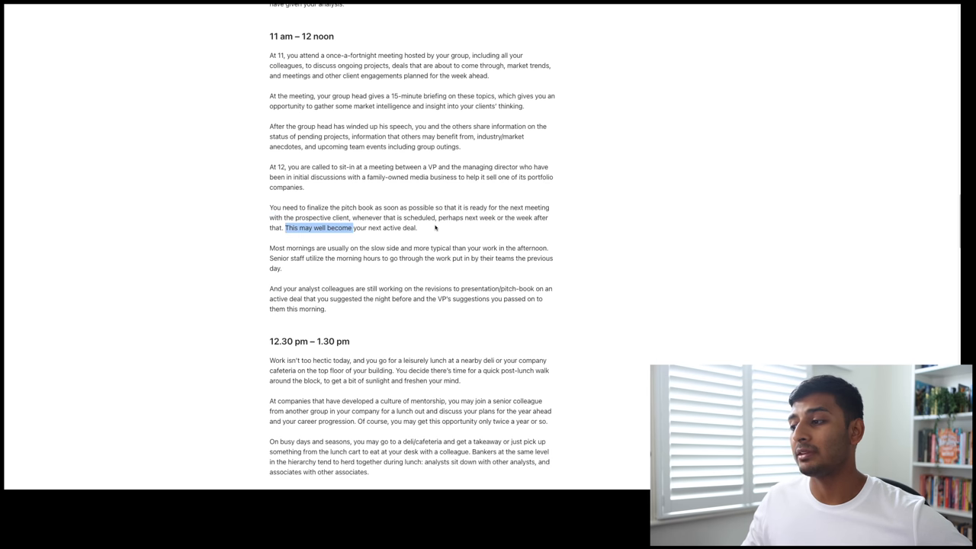
scroll(down, 3)
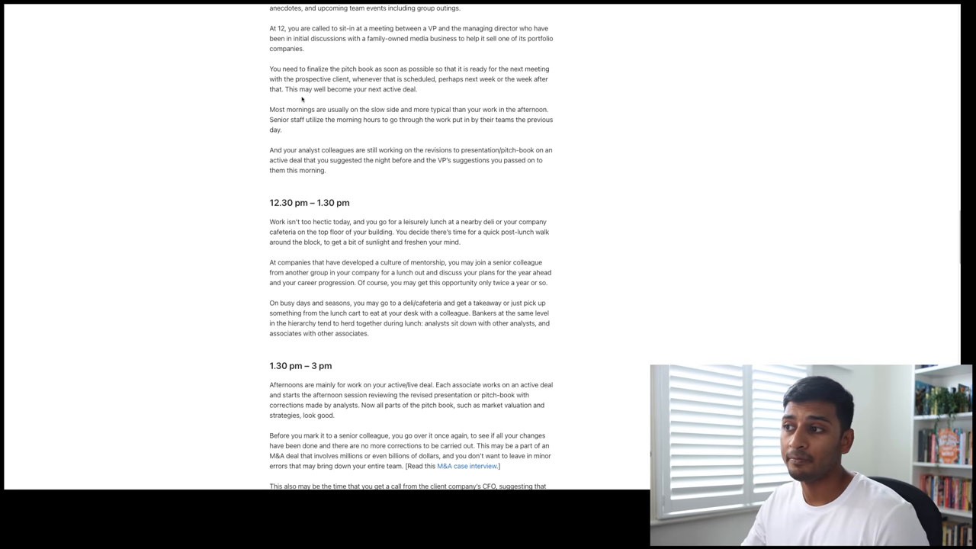
Highlight how senior staff use morning hours, then scroll toward the lunch section.
drag(268, 109, 355, 109)
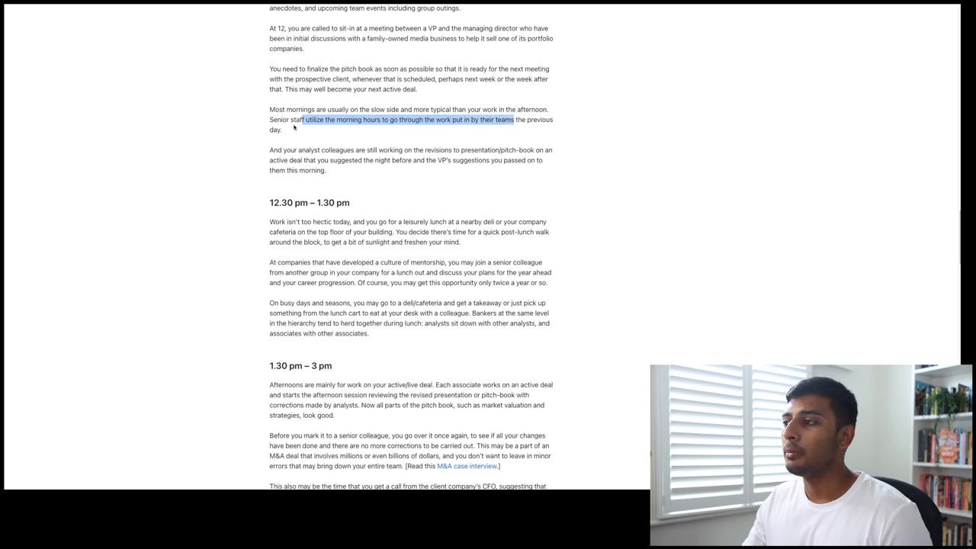
mouse_move(279, 153)
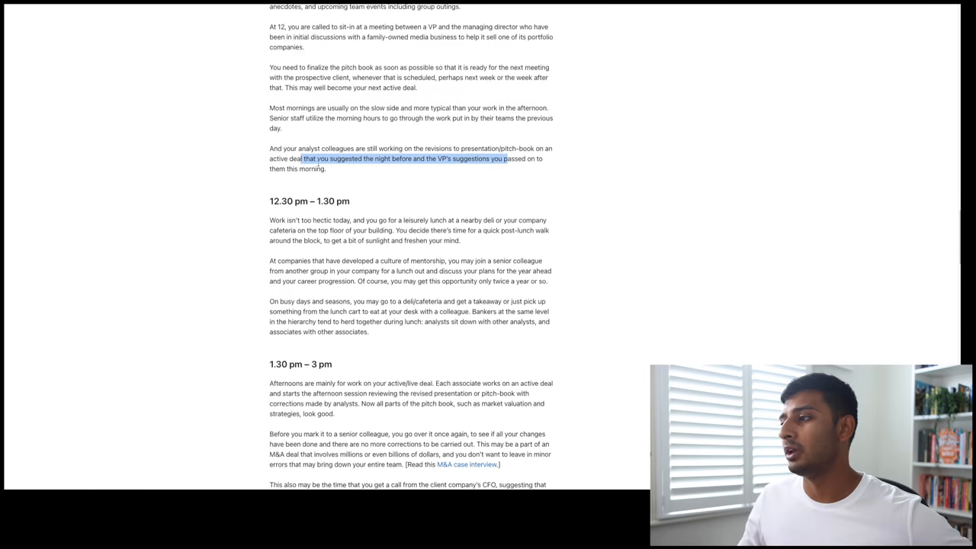
scroll(down, 3)
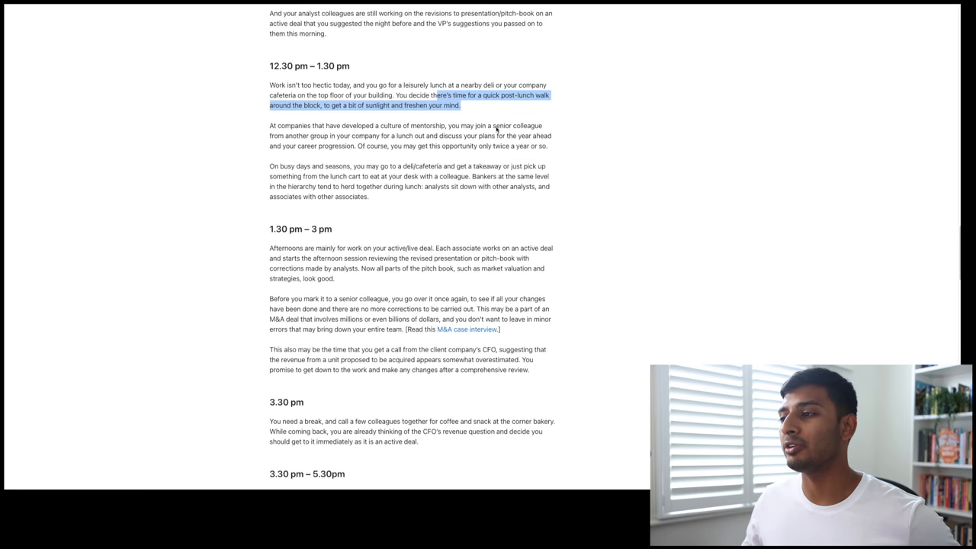
Highlight the lunch lines on mentorship culture and career-progression lunches.
scroll(down, 3)
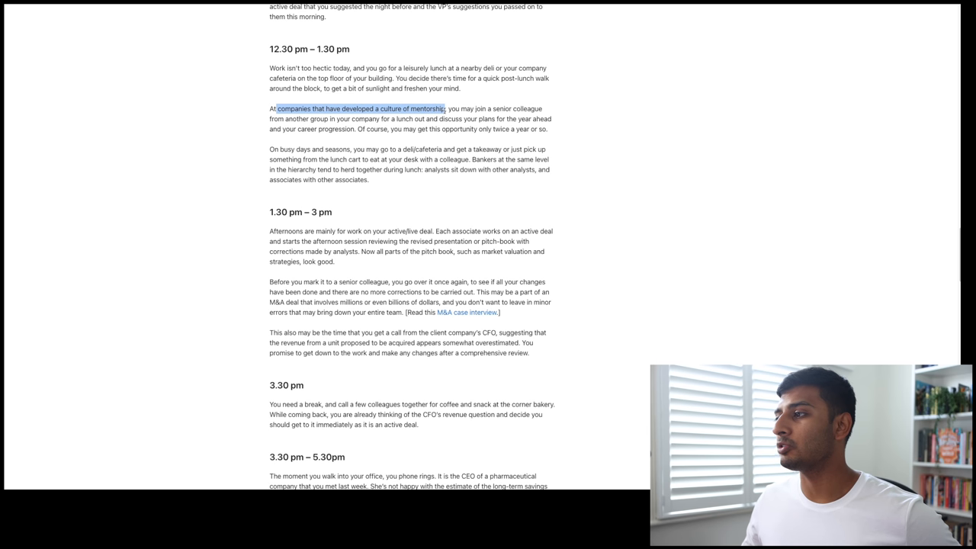
drag(442, 108, 390, 118)
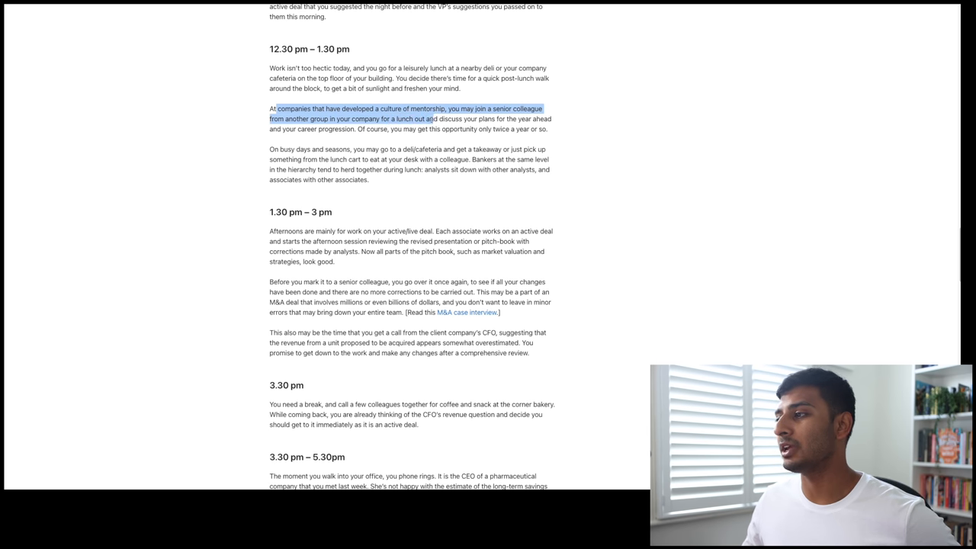
drag(433, 118, 355, 129)
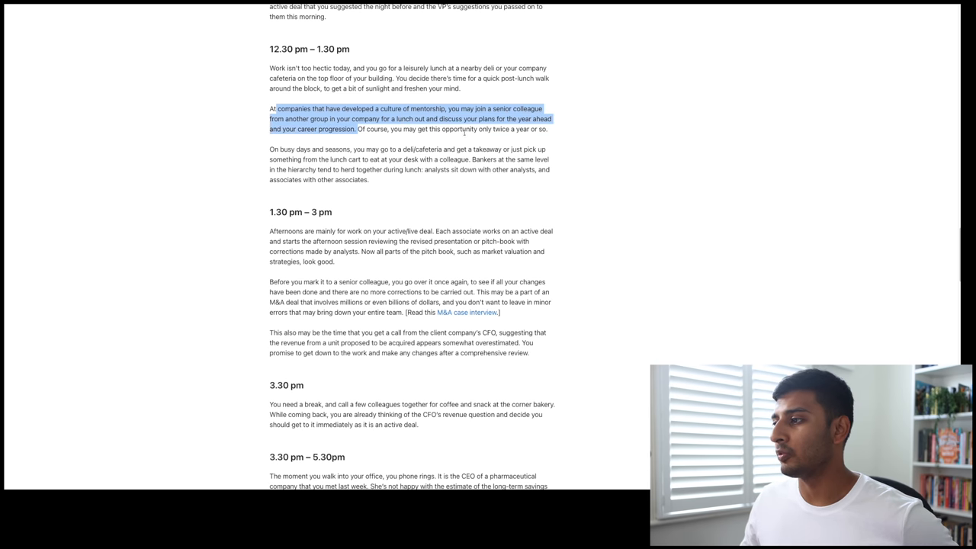
Mark the busy-day takeaway, desk-eating and same-level bankers lunching together lines.
scroll(down, 3)
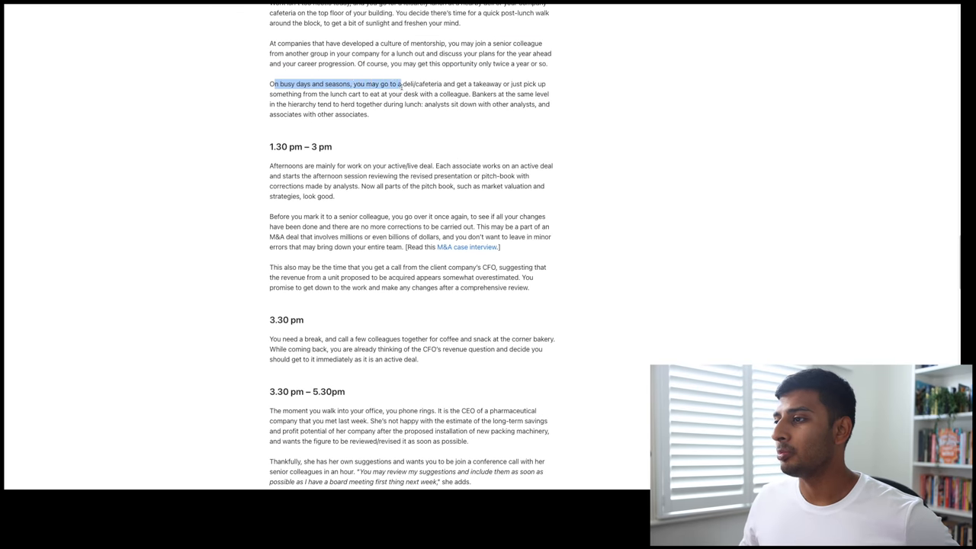
drag(397, 84, 496, 84)
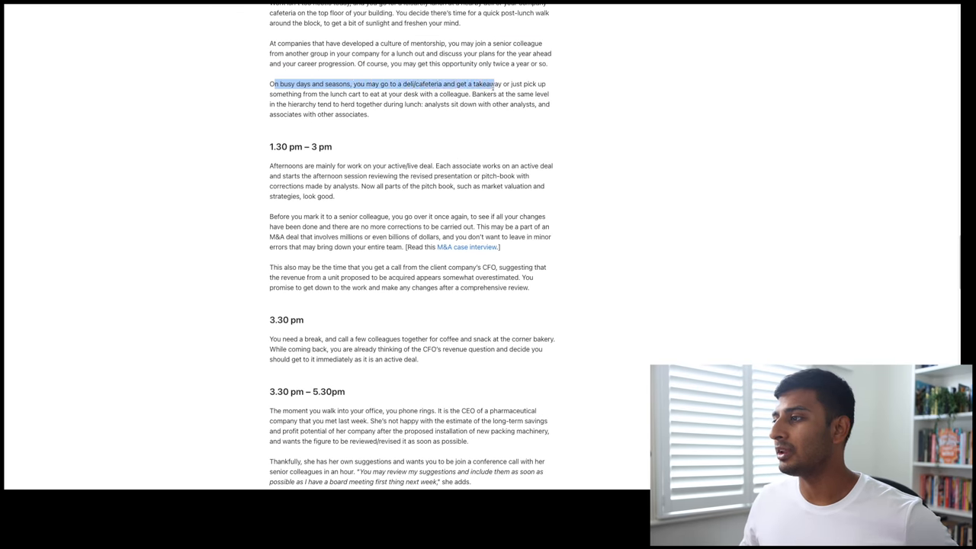
drag(493, 84, 379, 94)
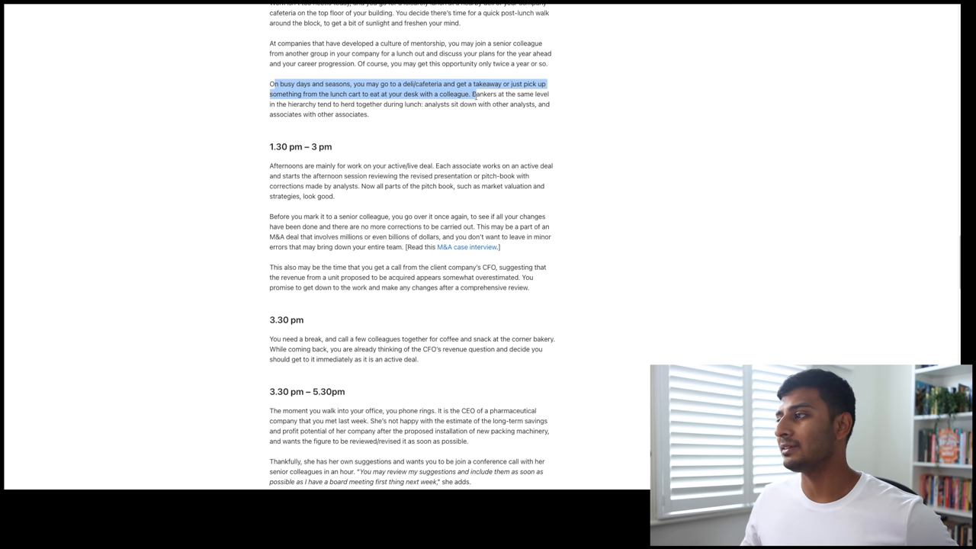
drag(473, 94, 424, 104)
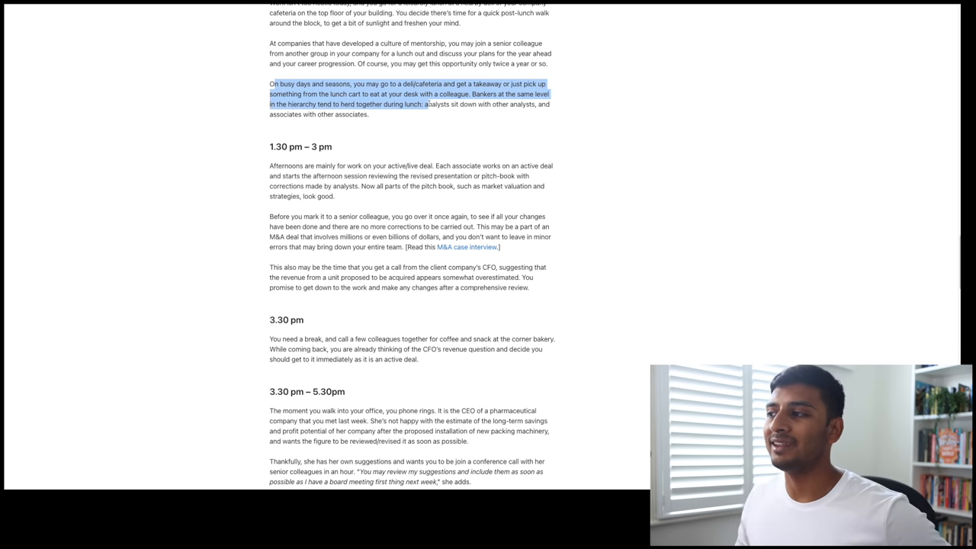
scroll(down, 3)
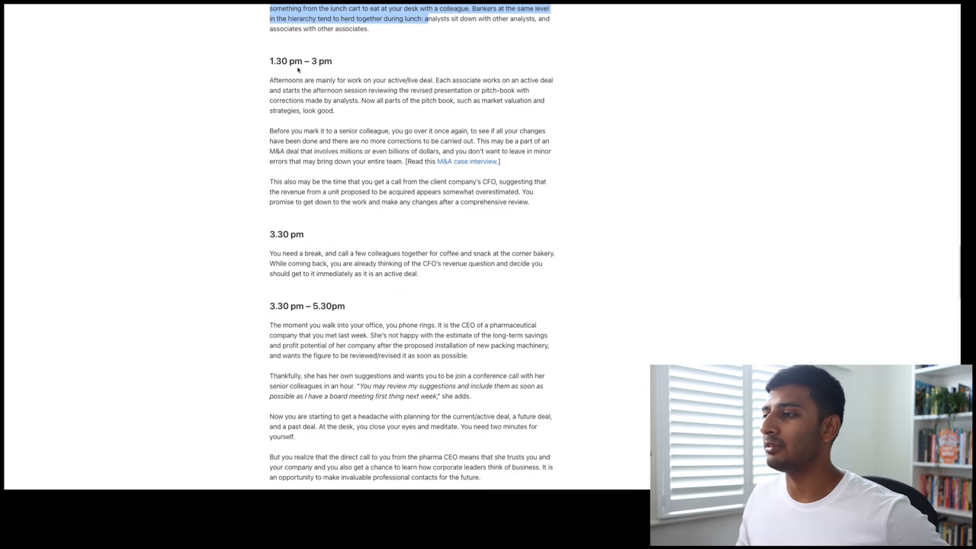
Mark the afternoon revised-presentation review and analysts' corrections, then clear that mark.
scroll(down, 3)
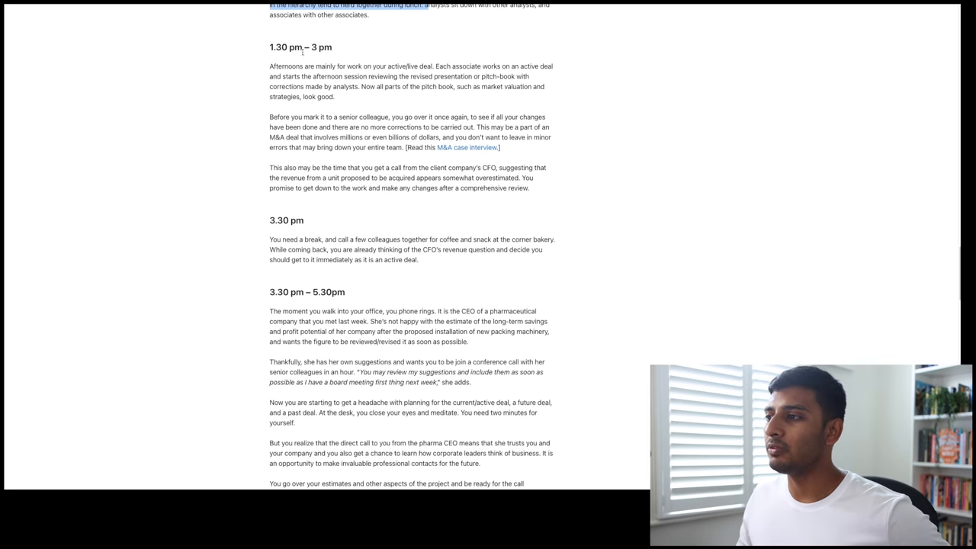
drag(314, 66, 433, 67)
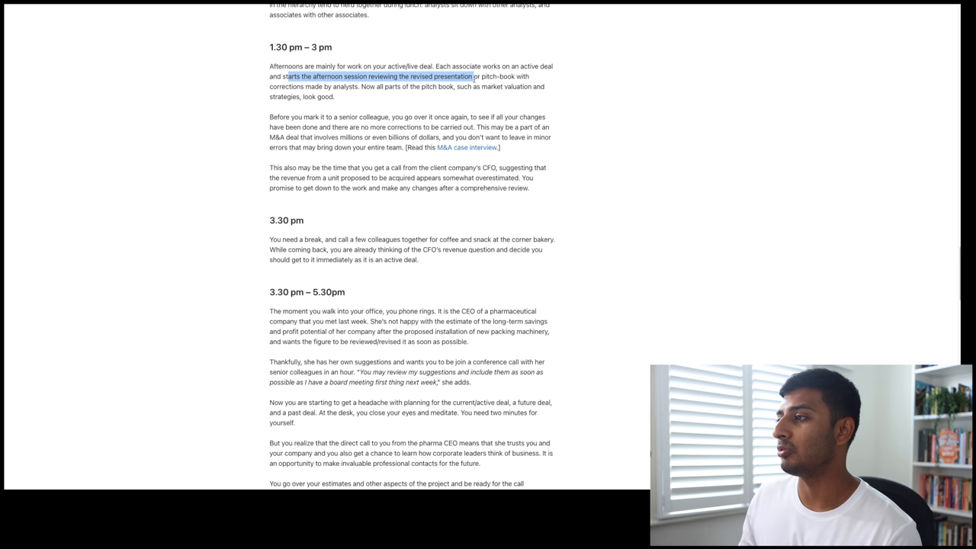
drag(471, 76, 356, 86)
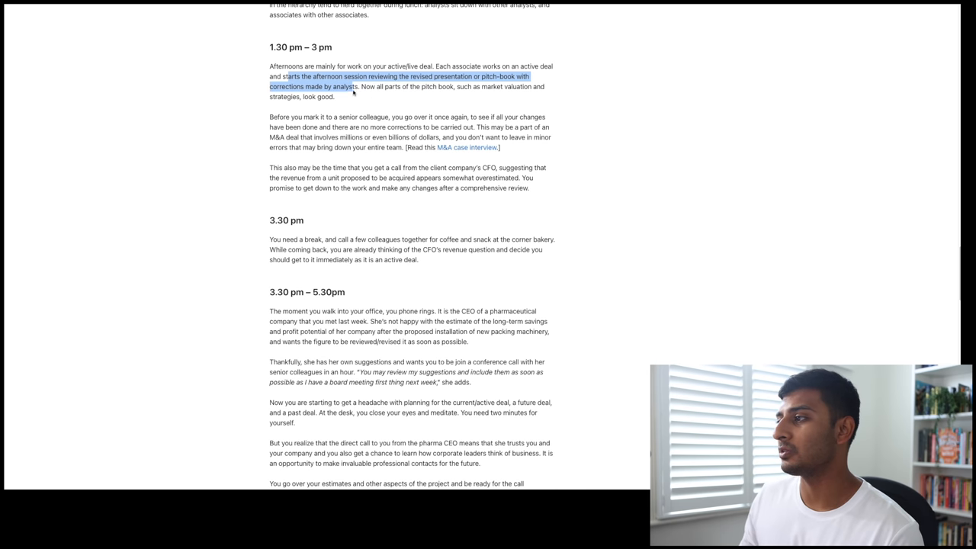
drag(355, 87, 334, 96)
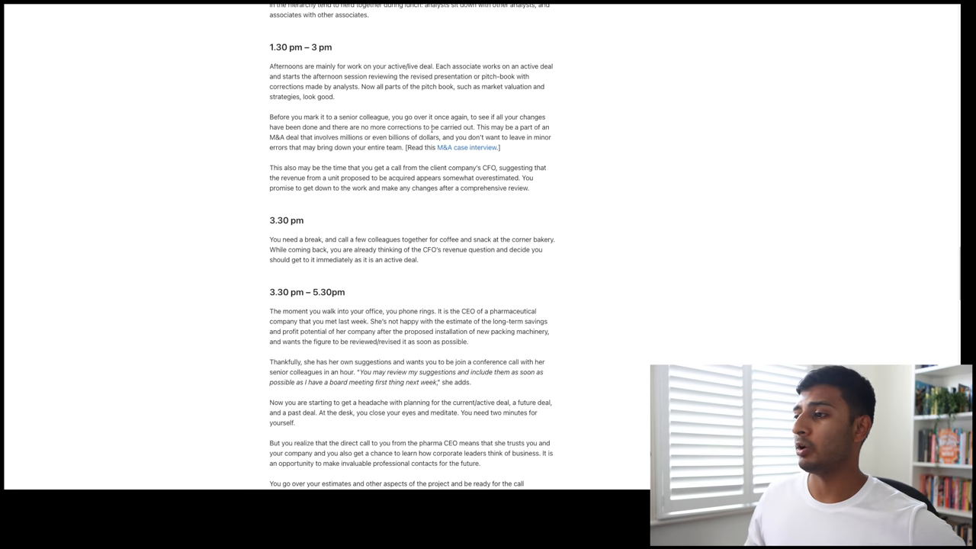
Mark the lines about the CFO's call and promising changes after review.
drag(312, 137, 410, 138)
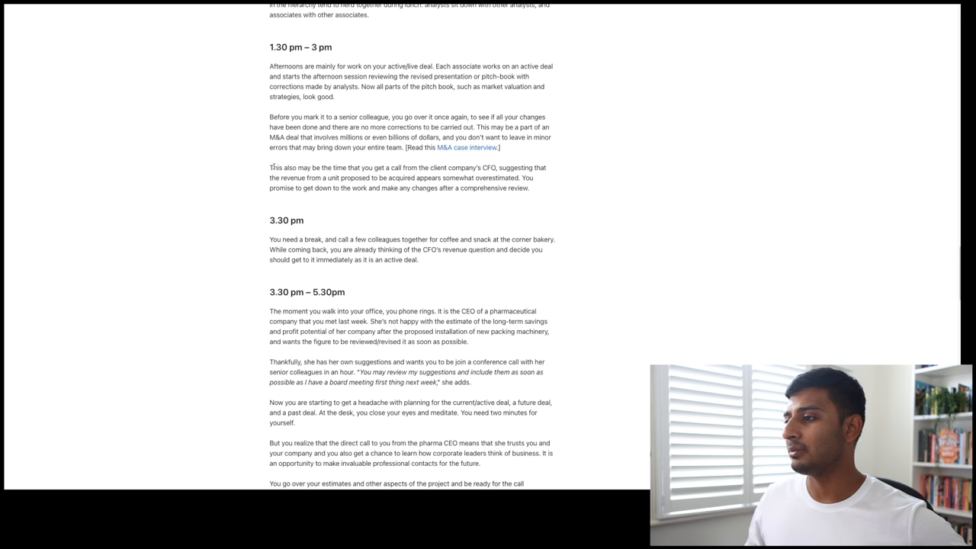
drag(271, 167, 426, 167)
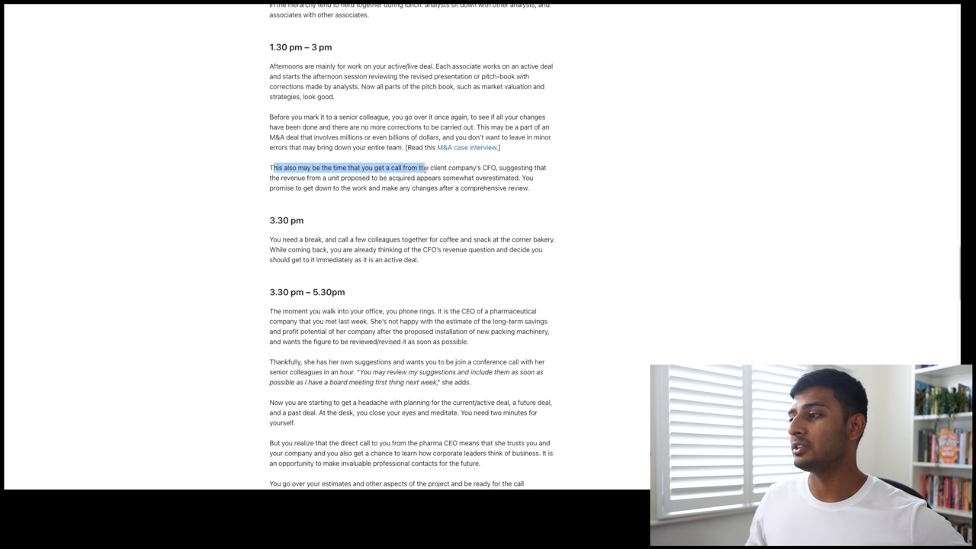
drag(427, 168, 496, 168)
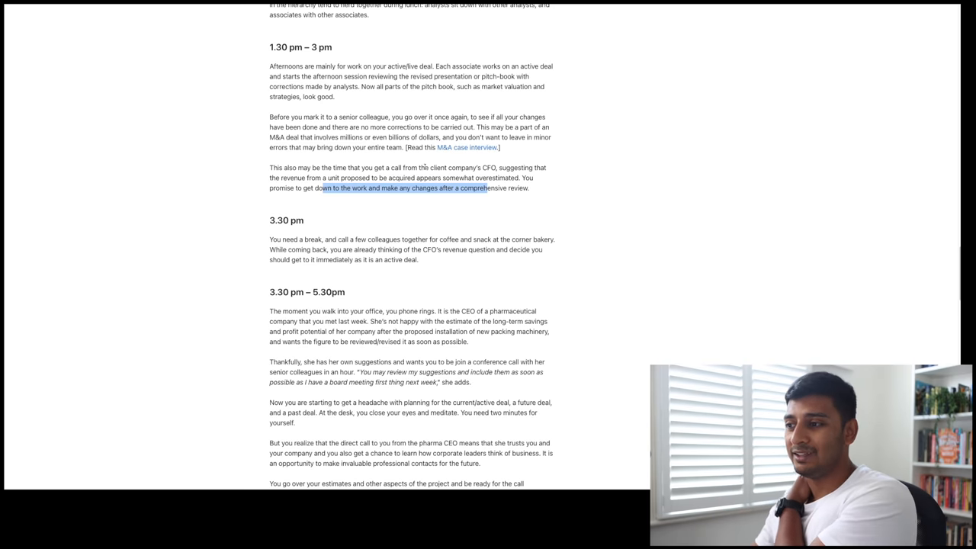
scroll(down, 3)
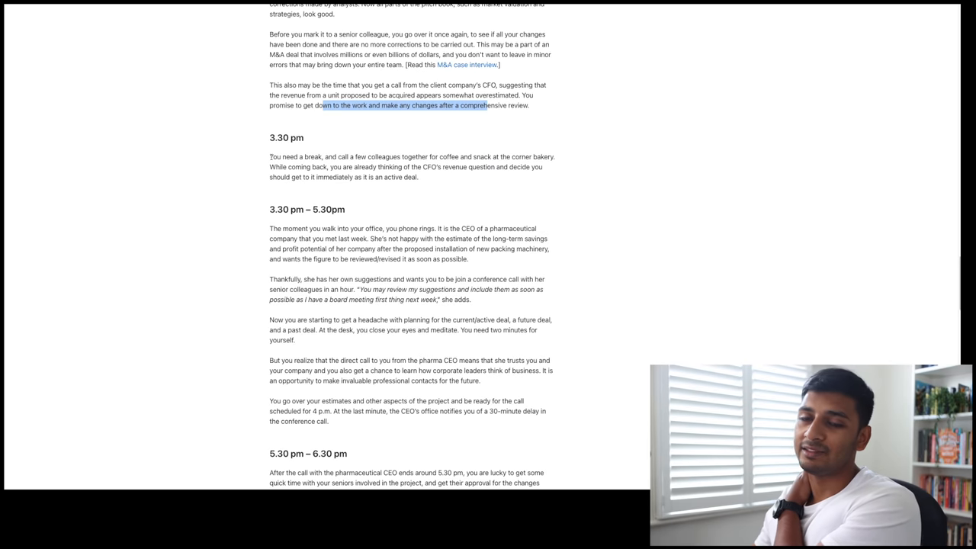
Mark the CFO's question and the CEO's unhappiness with the estimate needing revision.
double_click(286, 137)
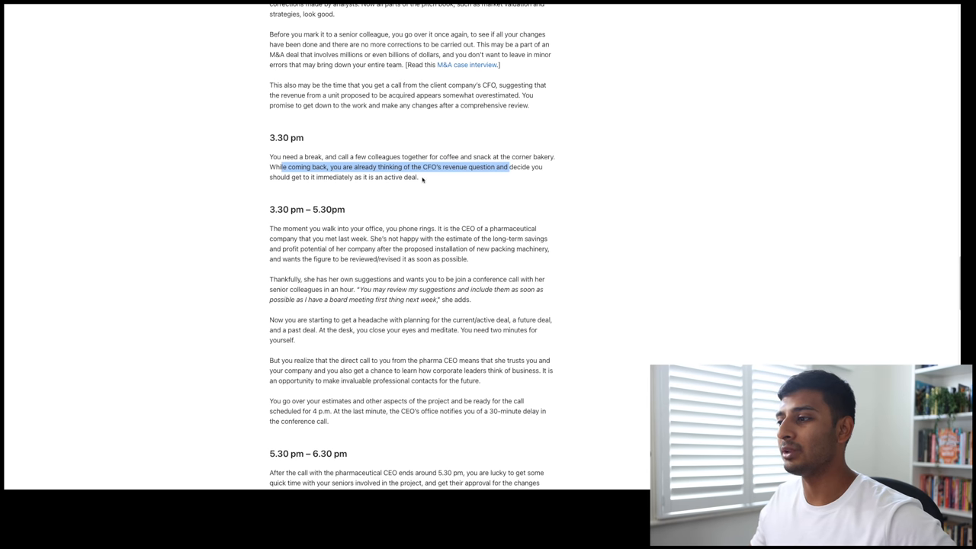
scroll(down, 3)
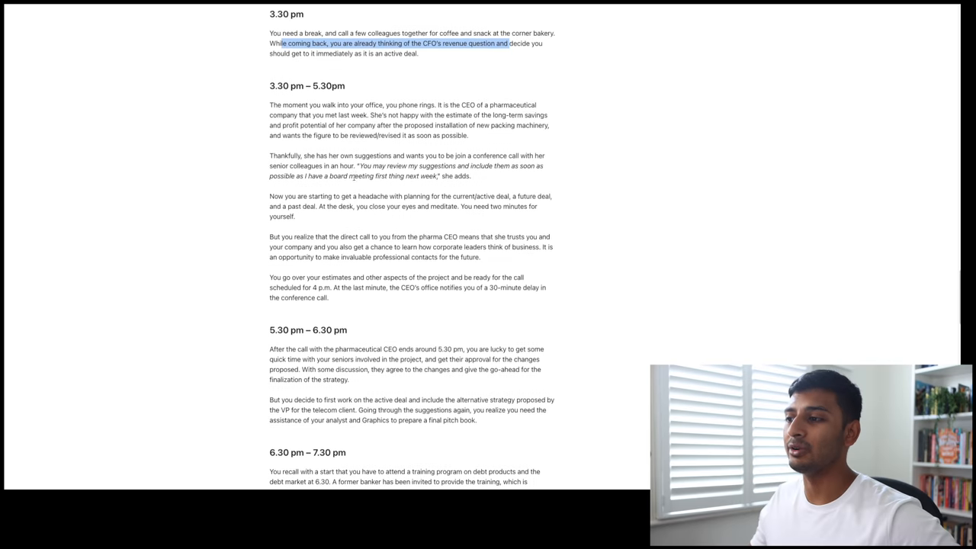
scroll(down, 3)
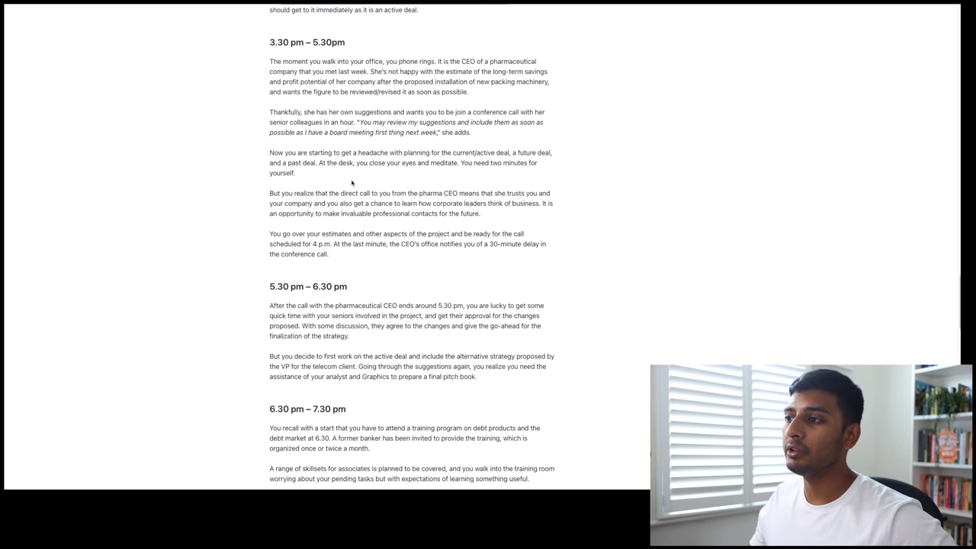
drag(441, 61, 503, 61)
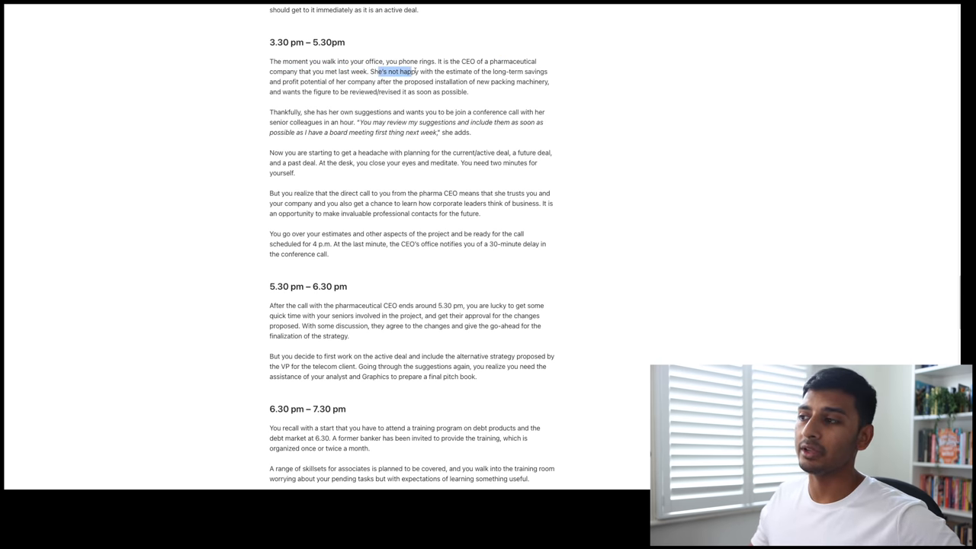
drag(417, 71, 492, 71)
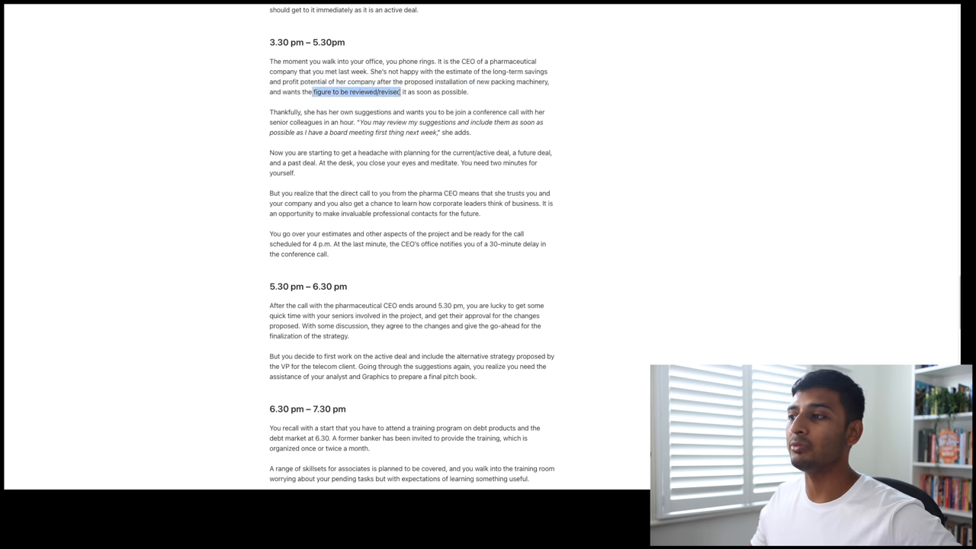
Highlight the planning headache, the CEO trusting your company, and invaluable professional contacts.
drag(399, 92, 440, 92)
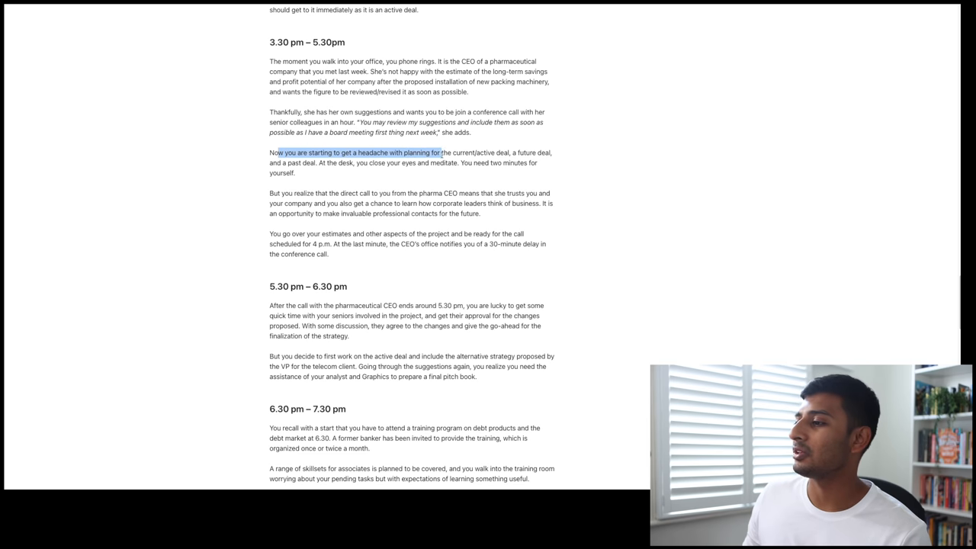
drag(440, 152, 458, 153)
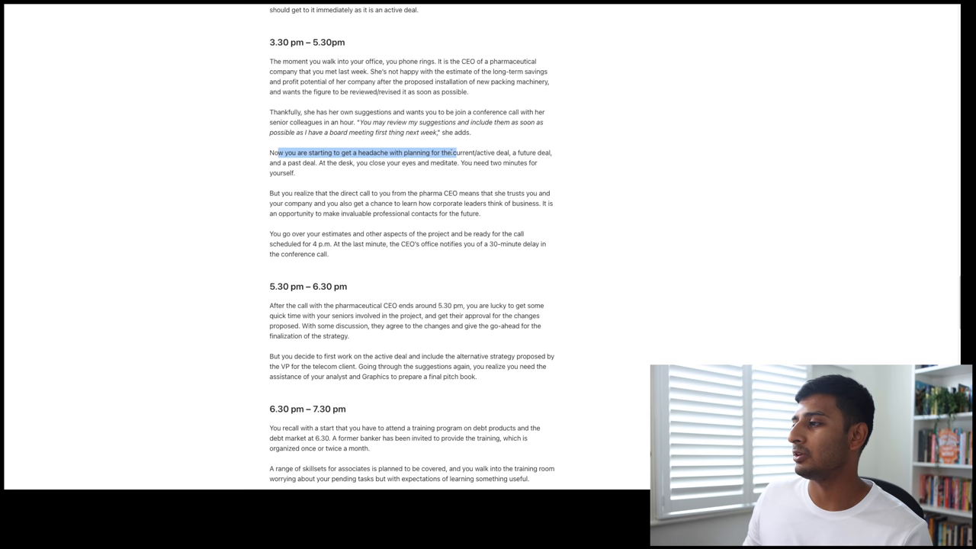
drag(452, 152, 320, 162)
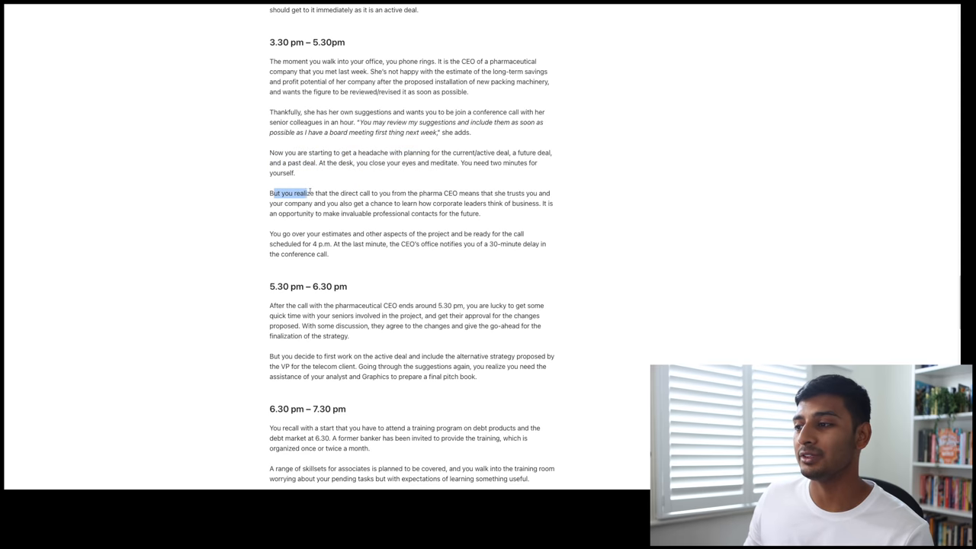
drag(311, 193, 480, 193)
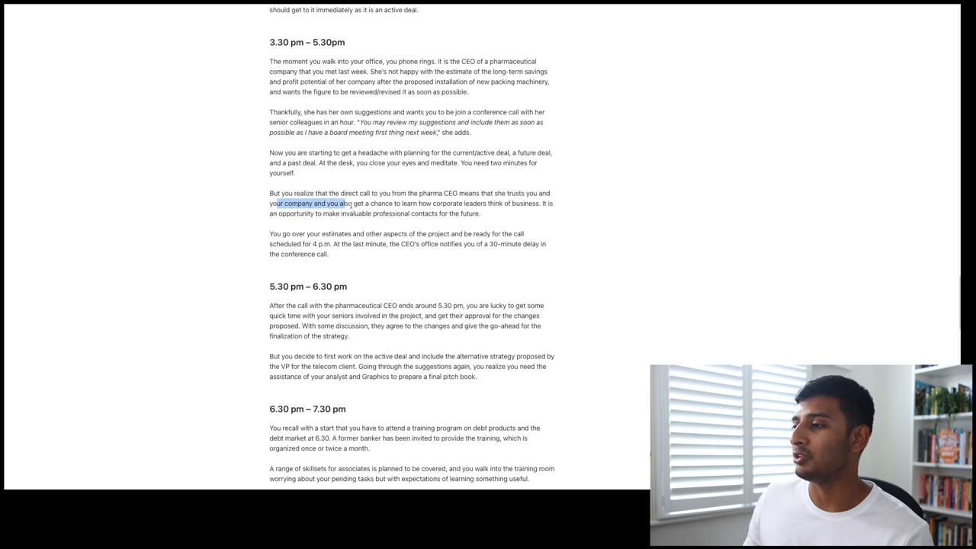
drag(343, 203, 503, 203)
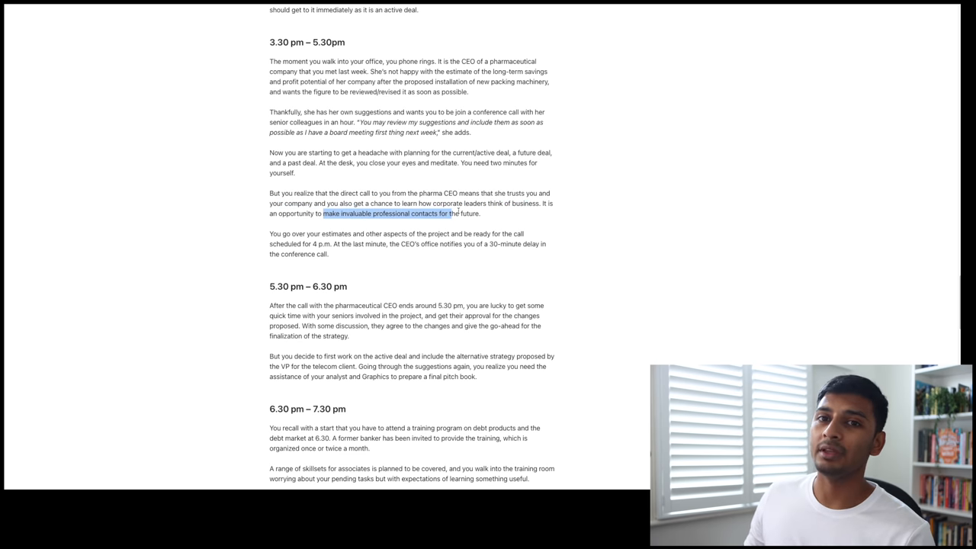
Mark the 4 p.m. call time and the last-minute delay notice.
scroll(down, 3)
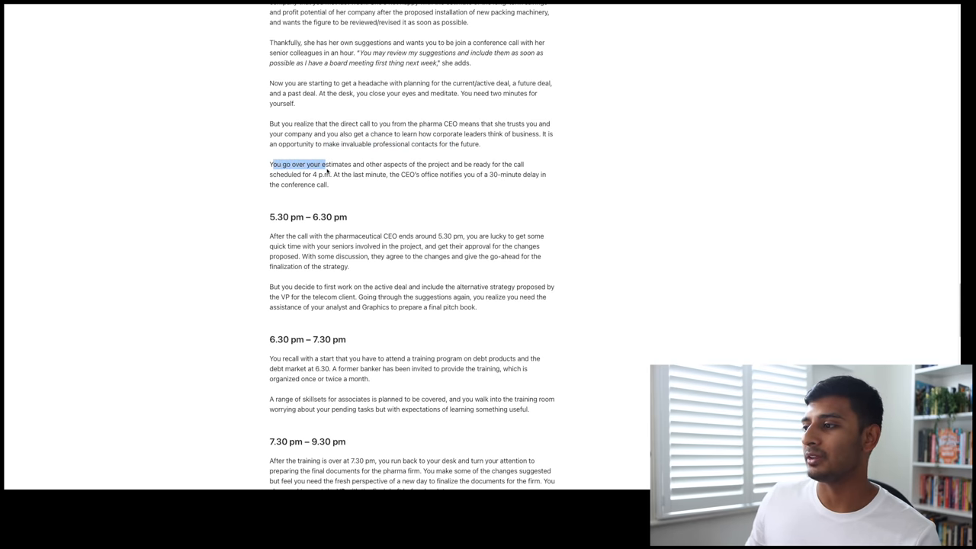
drag(324, 164, 463, 164)
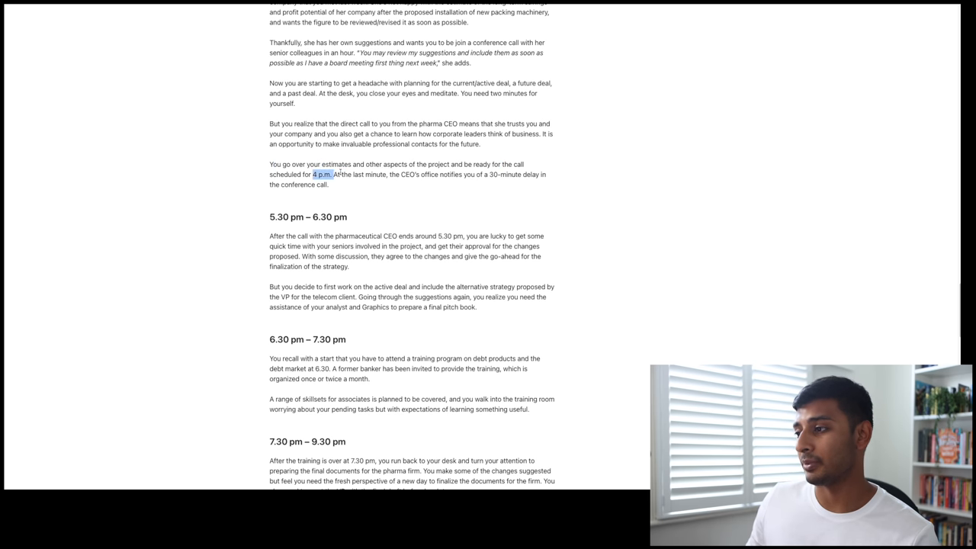
drag(322, 174, 439, 174)
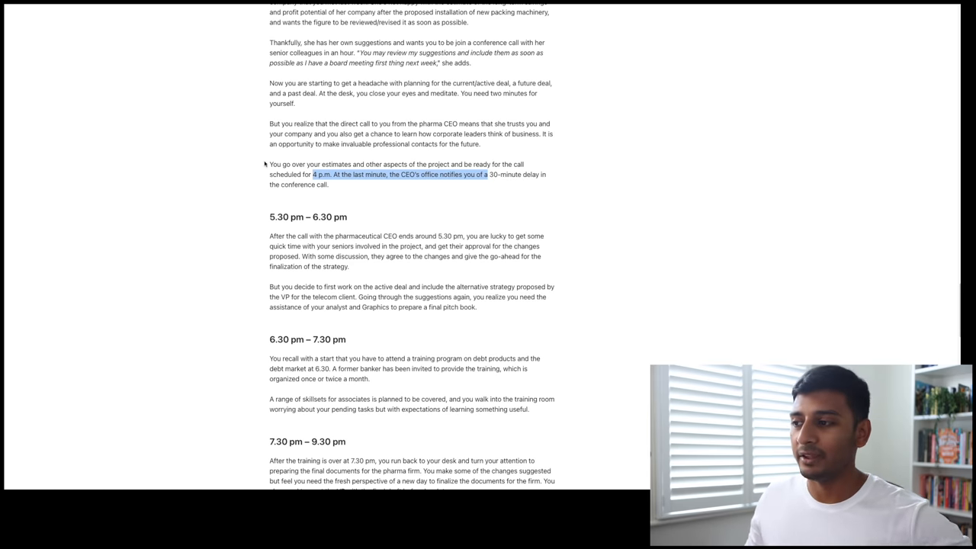
scroll(down, 3)
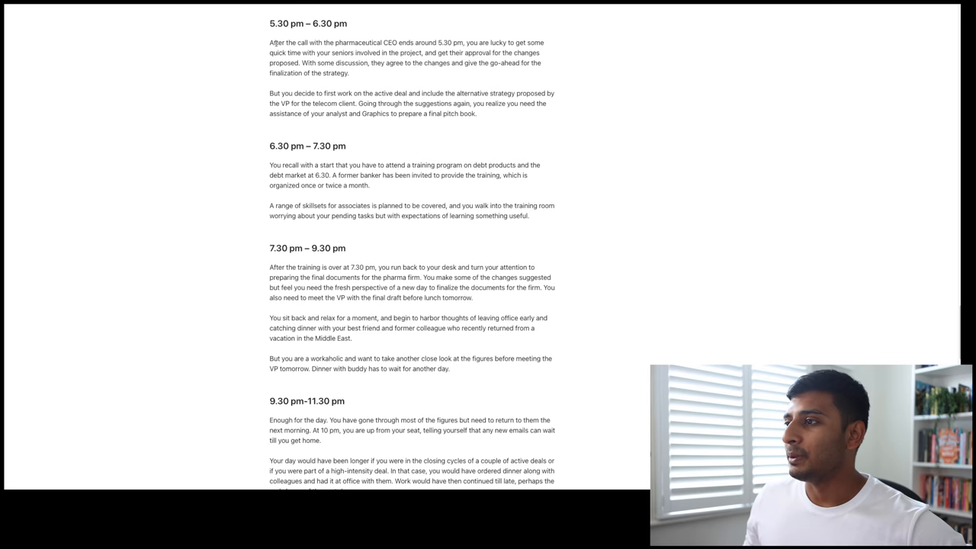
drag(279, 42, 385, 42)
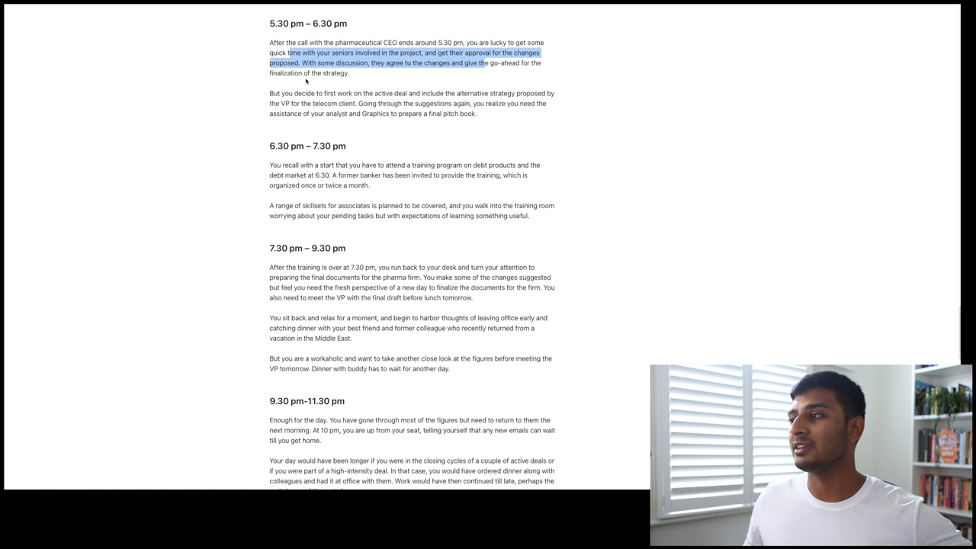
mouse_move(283, 90)
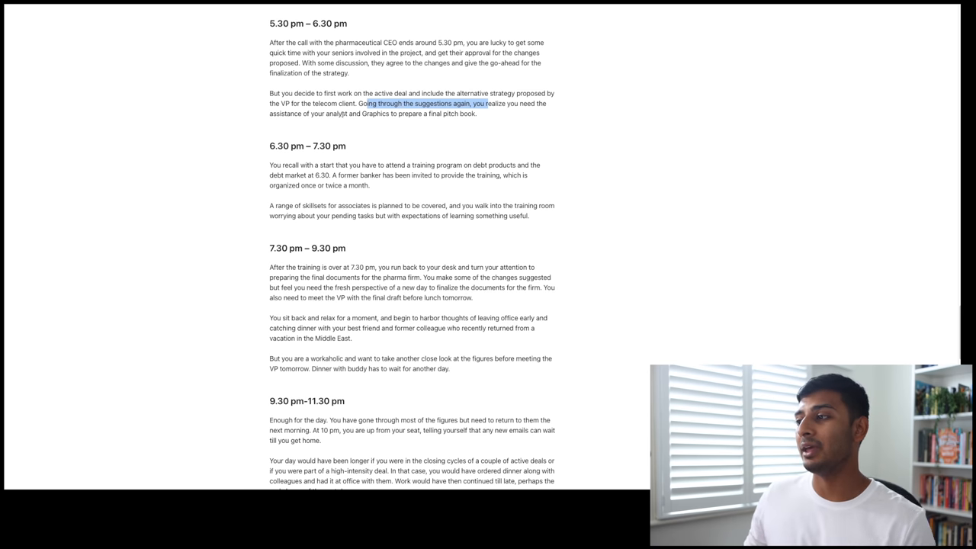
click(388, 103)
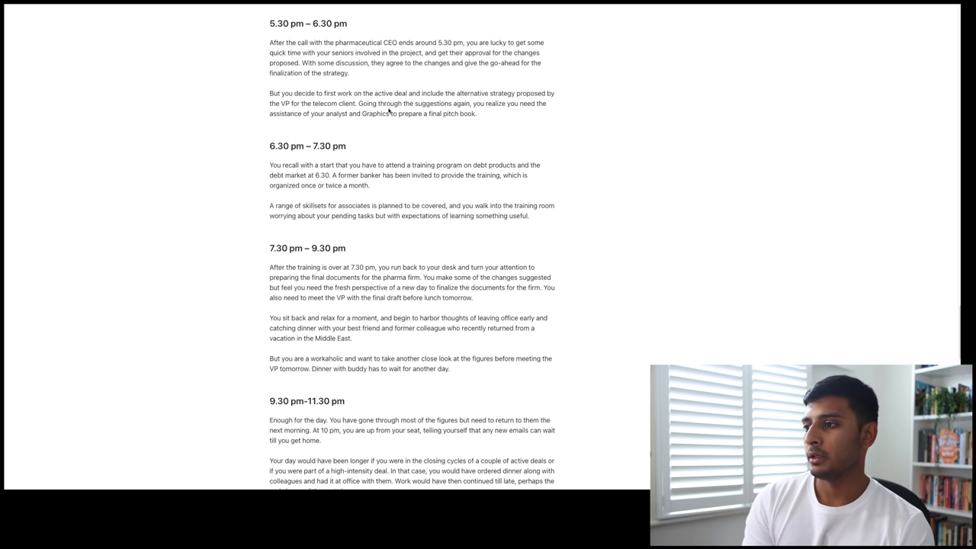
mouse_move(273, 149)
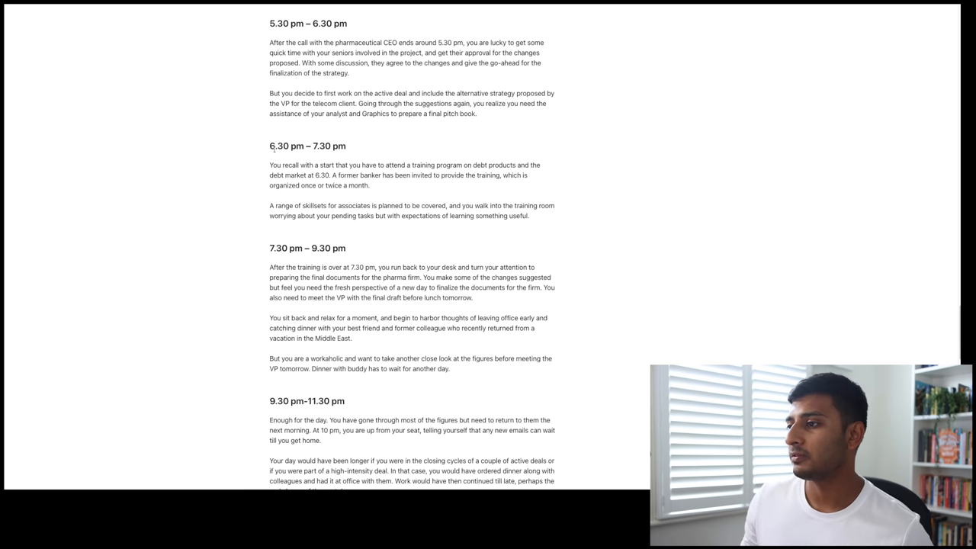
Highlight 'with a start that' and the 'A range of skillsets…' sentence.
double_click(305, 164)
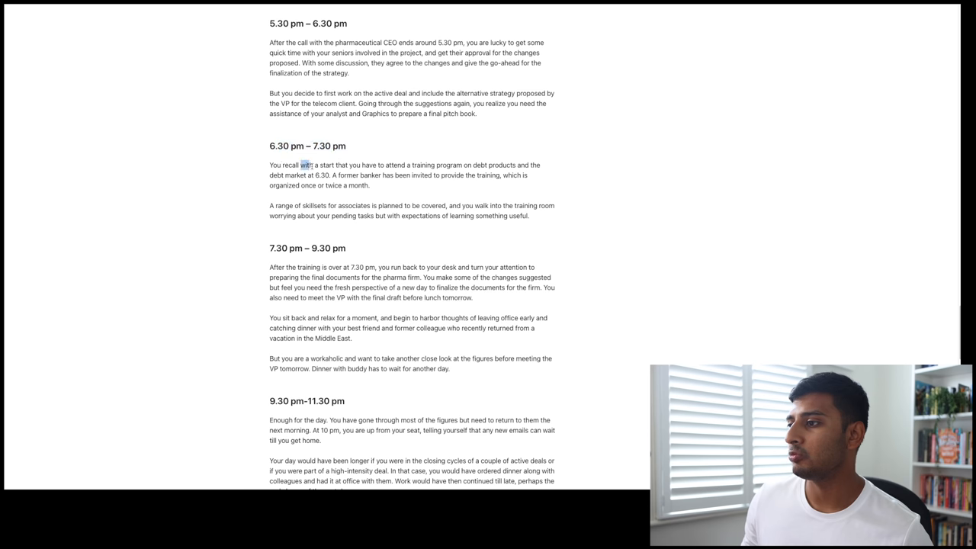
drag(299, 164, 352, 165)
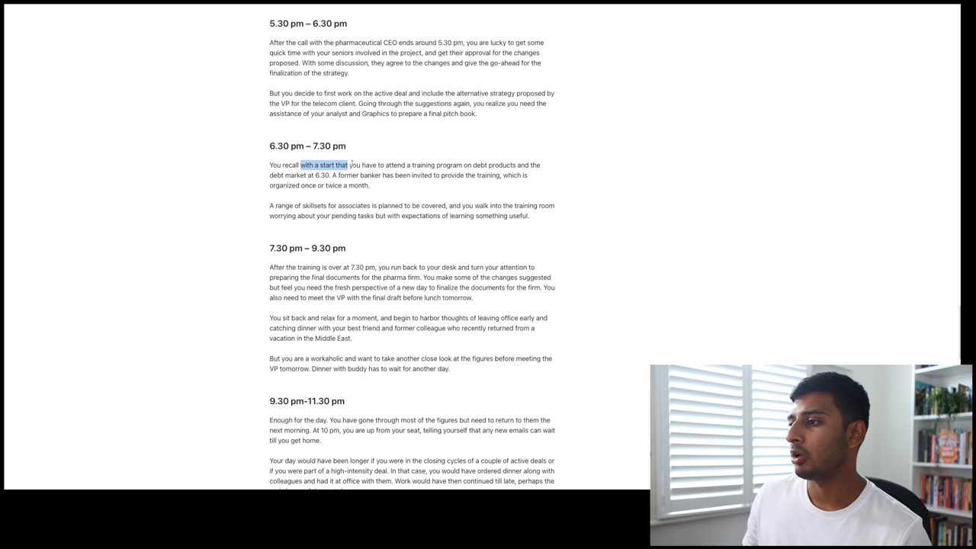
drag(347, 165, 479, 164)
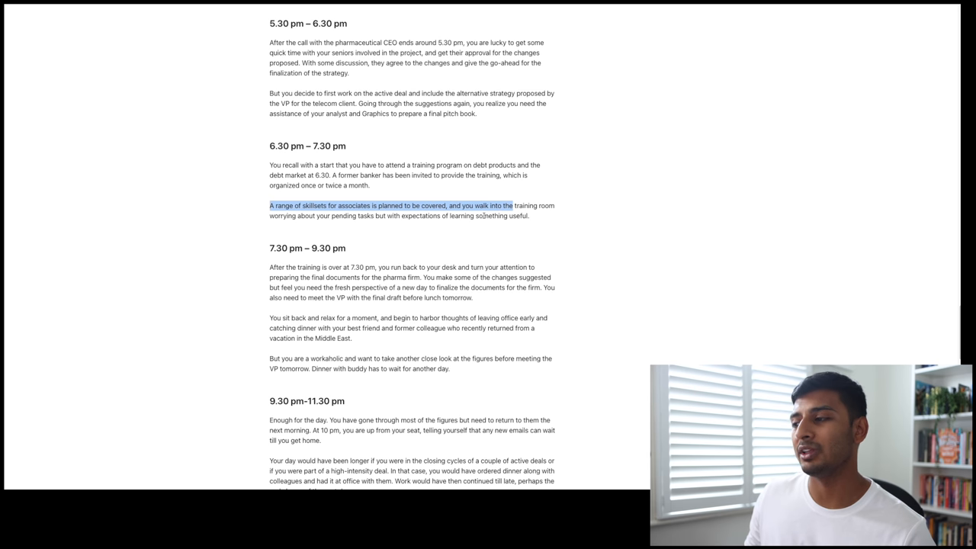
Highlight the training ending at 7.30 pm, clear it, then mark sitting back and relaxing.
scroll(down, 3)
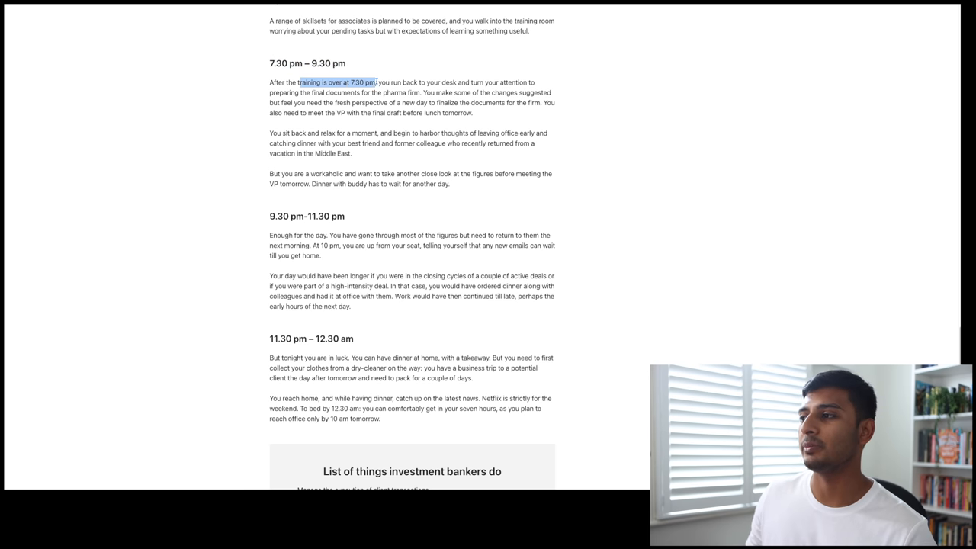
drag(375, 83, 472, 83)
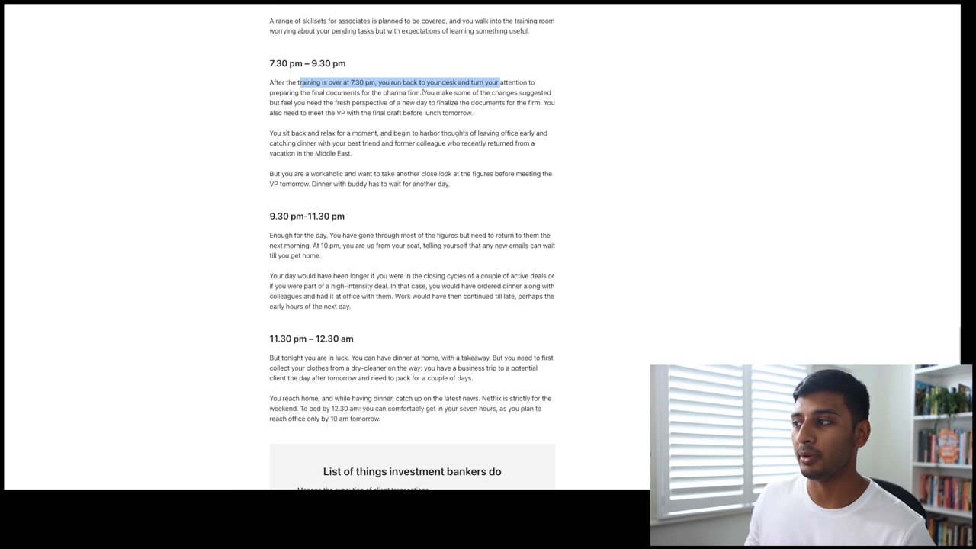
click(423, 92)
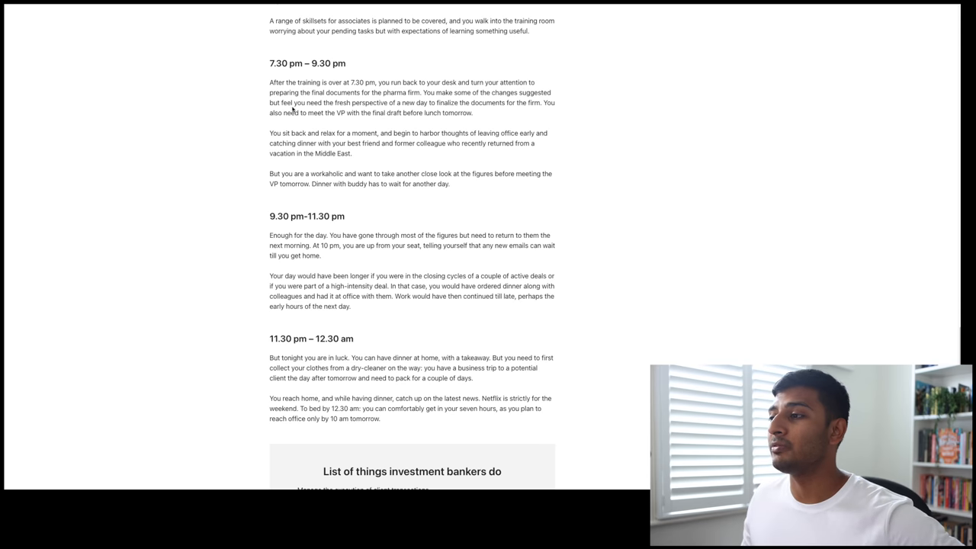
drag(303, 103, 436, 103)
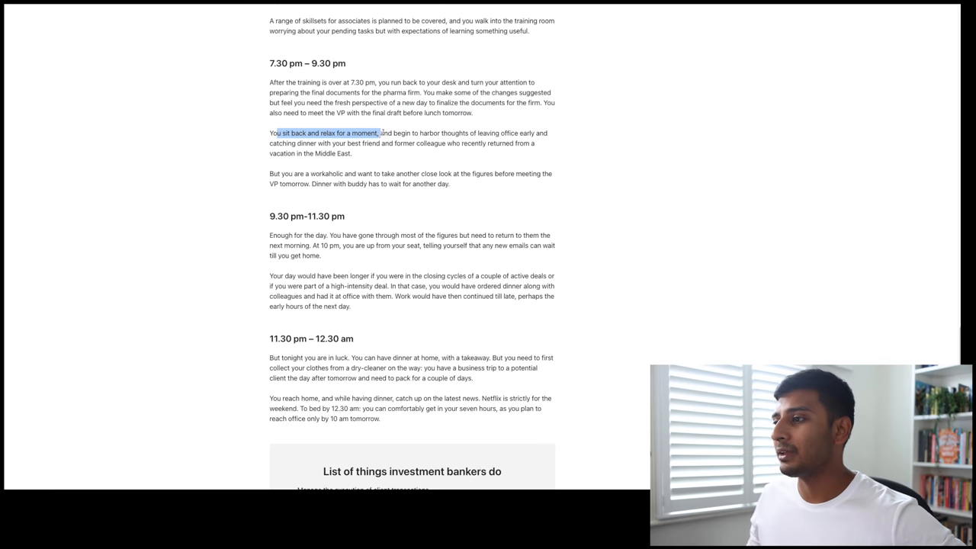
Highlight dinner with your best friend and the workaholic wanting another look at figures.
drag(379, 133, 477, 132)
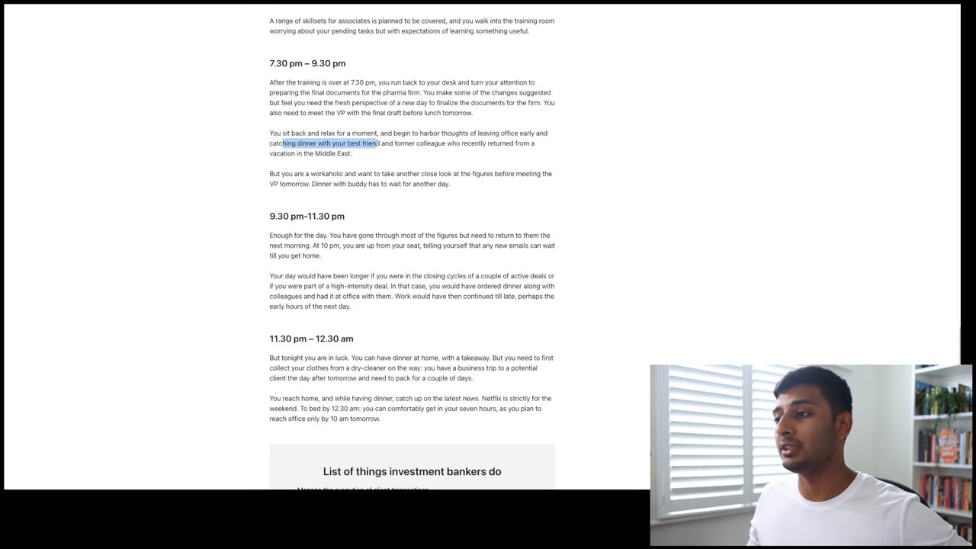
drag(378, 143, 515, 144)
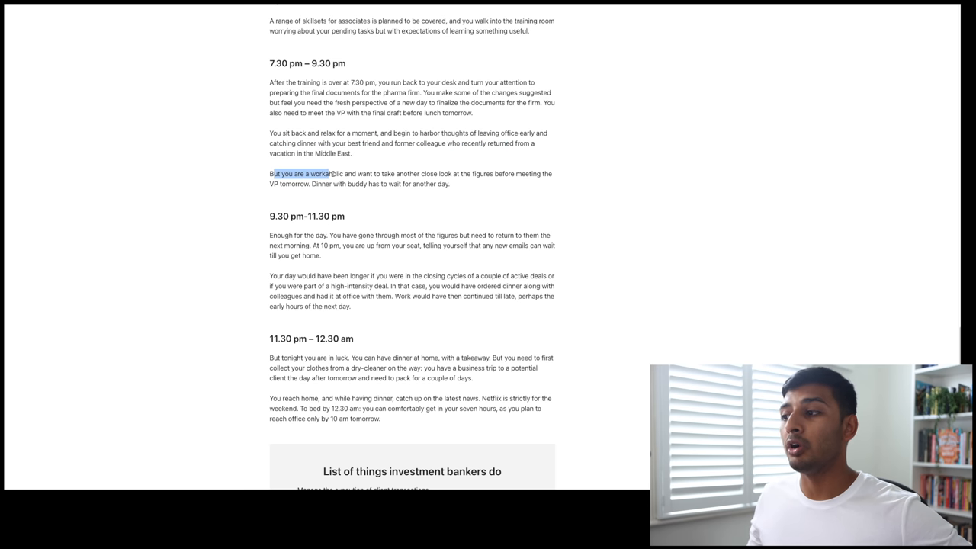
drag(331, 173, 480, 173)
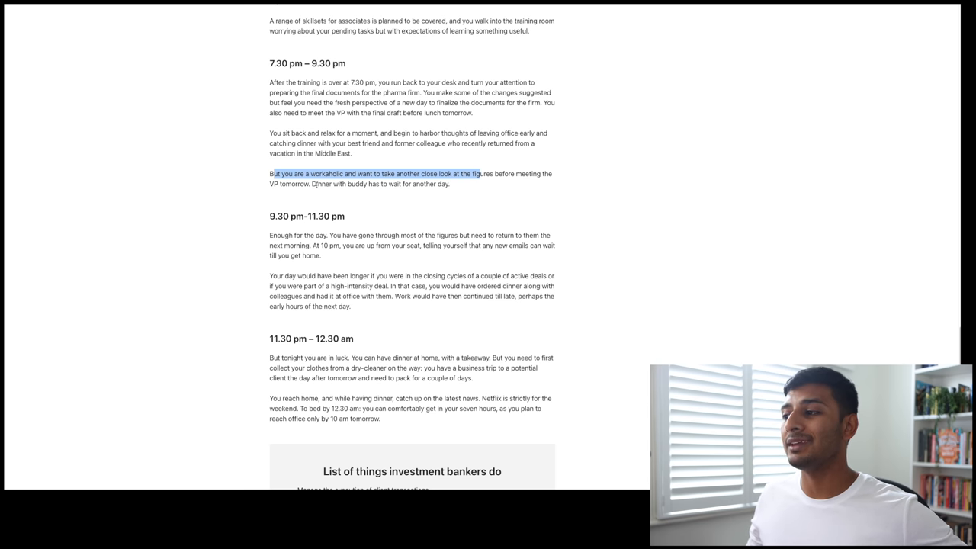
Highlight 'were part of a high-intensity deal' and 'had it at office with them'.
scroll(down, 3)
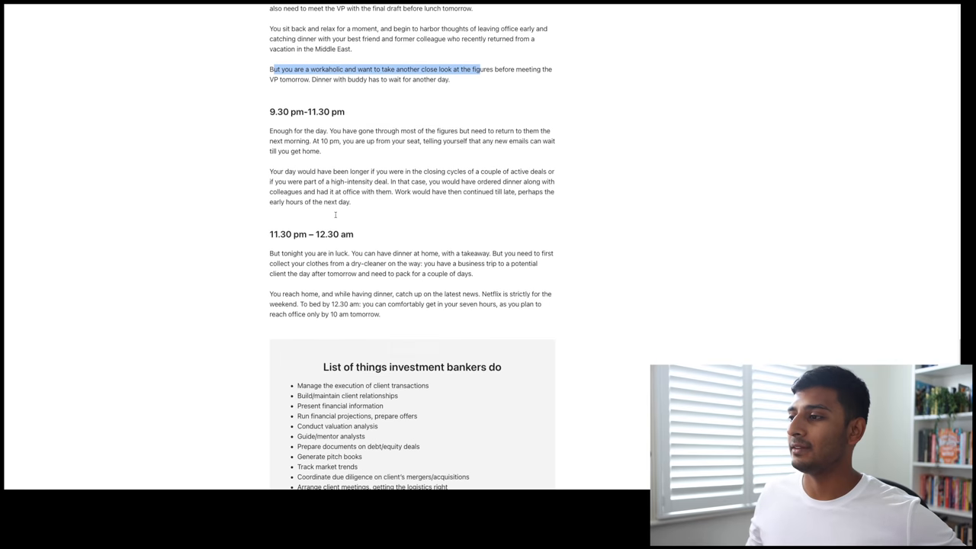
scroll(up, 3)
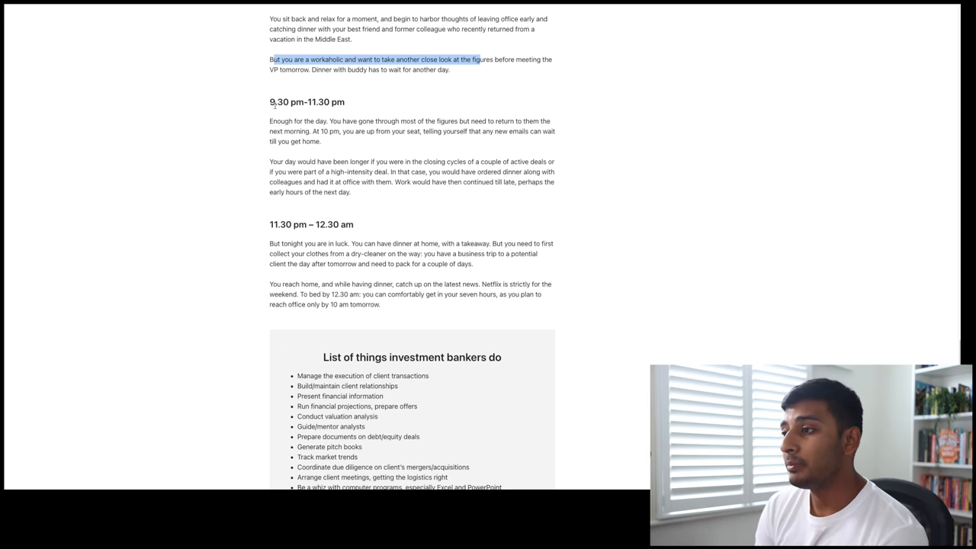
click(381, 122)
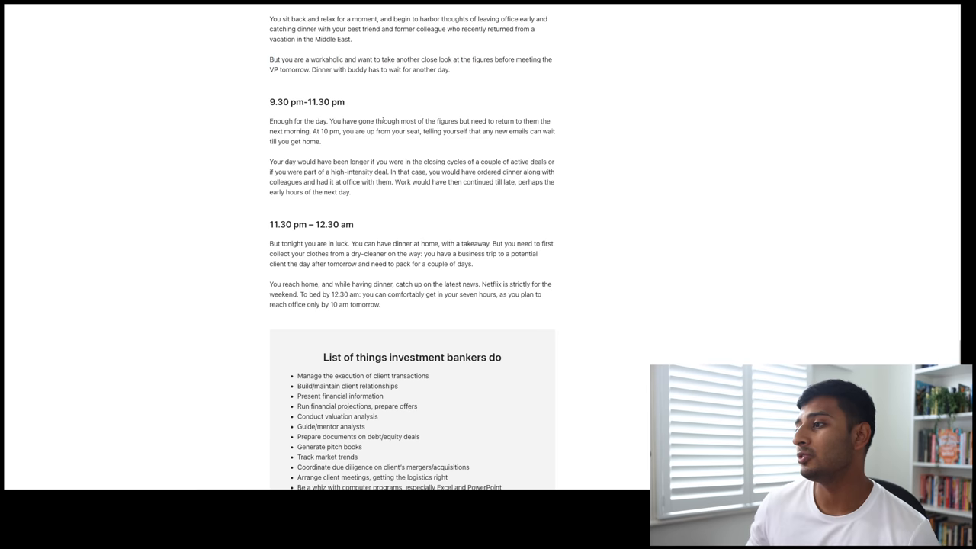
drag(383, 121, 528, 122)
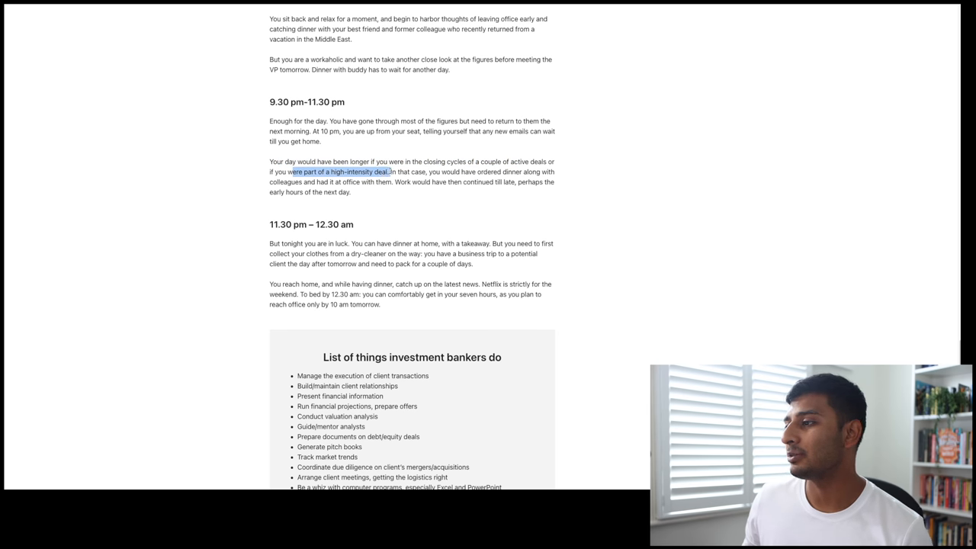
drag(388, 171, 501, 172)
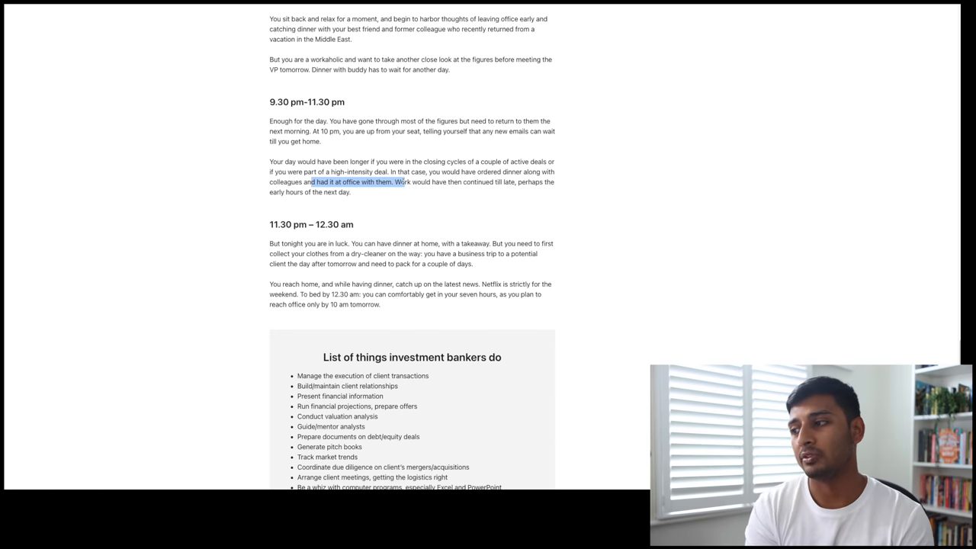
mouse_move(417, 198)
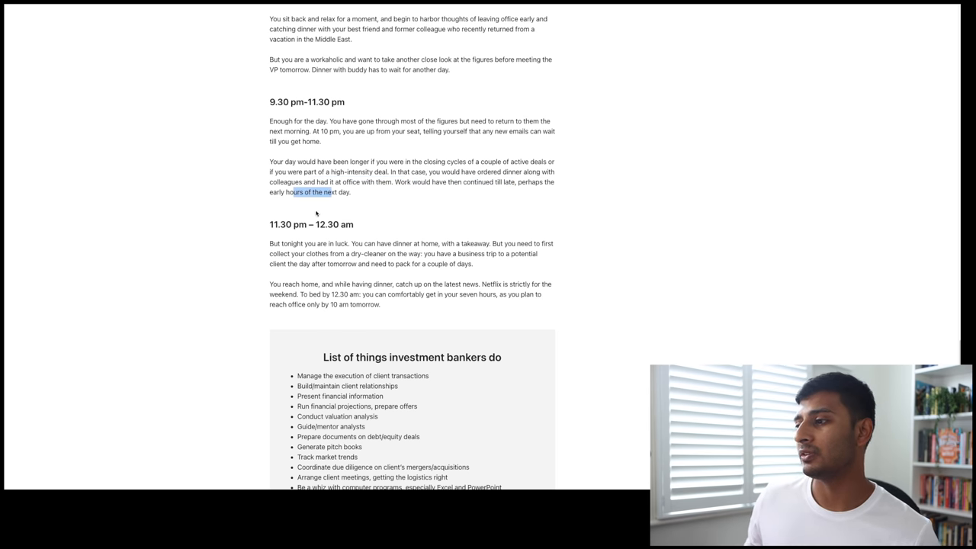
Highlight 'You reach home…' and 'To bed by 12.30 am: you can comfortably get'.
scroll(down, 3)
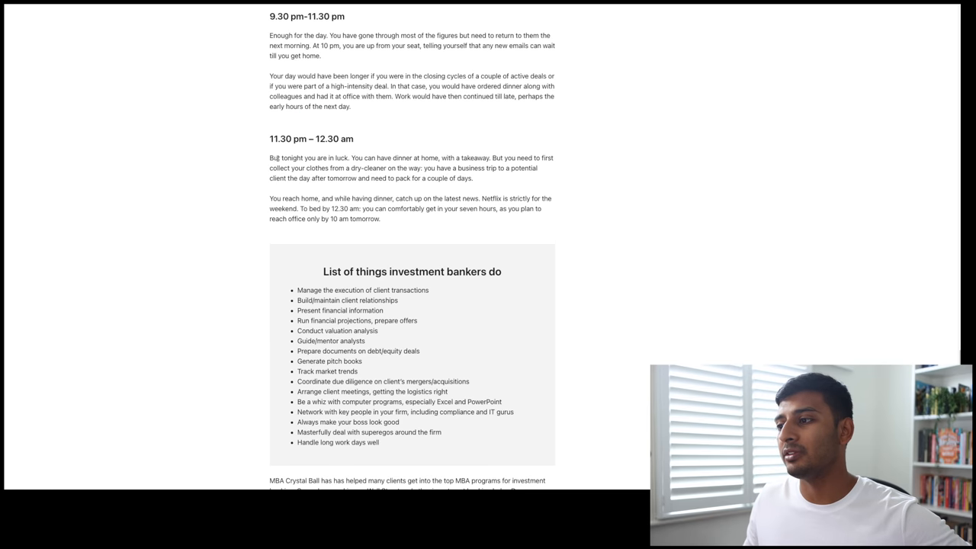
drag(270, 158, 439, 158)
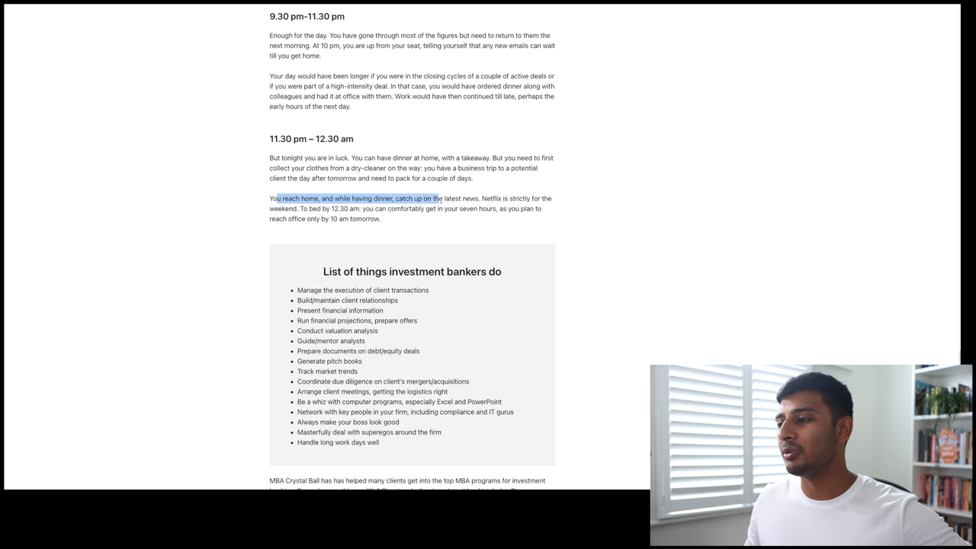
drag(441, 198, 480, 198)
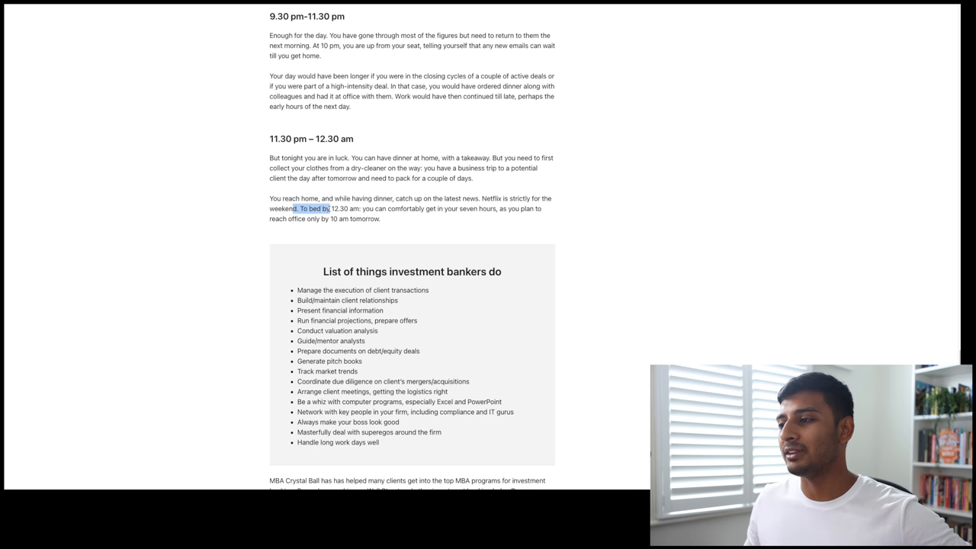
drag(329, 208, 440, 208)
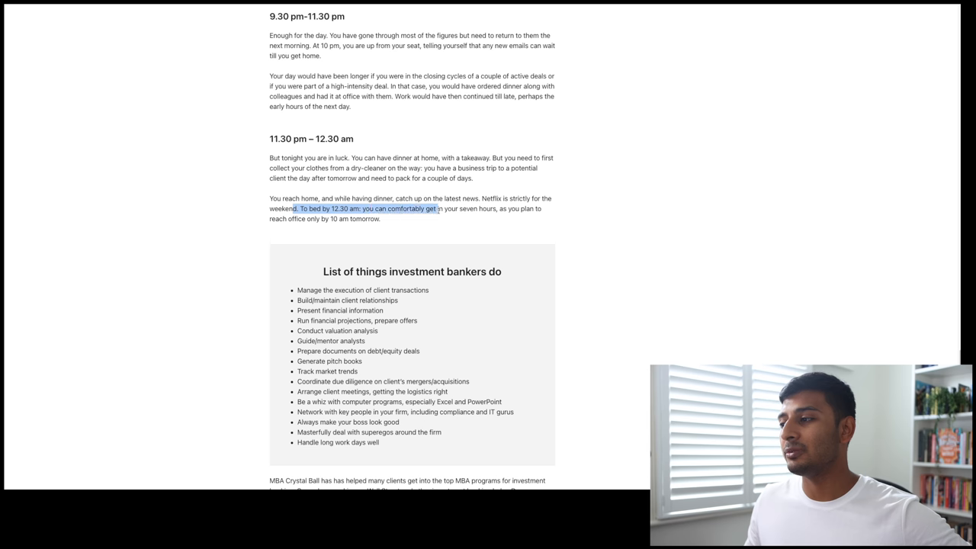